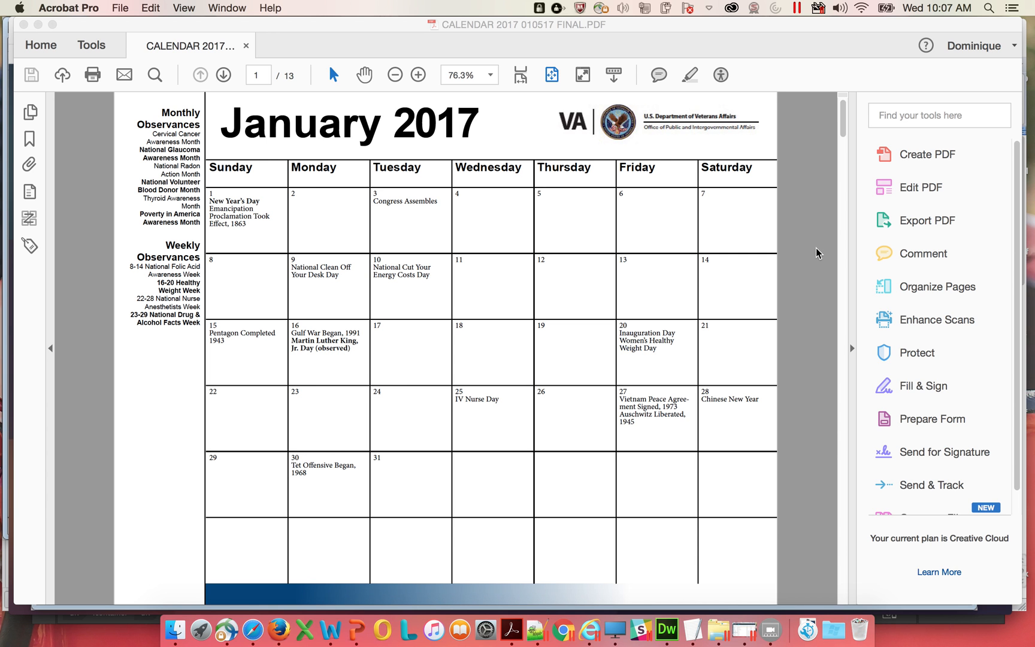
pyautogui.moveTo(823, 262)
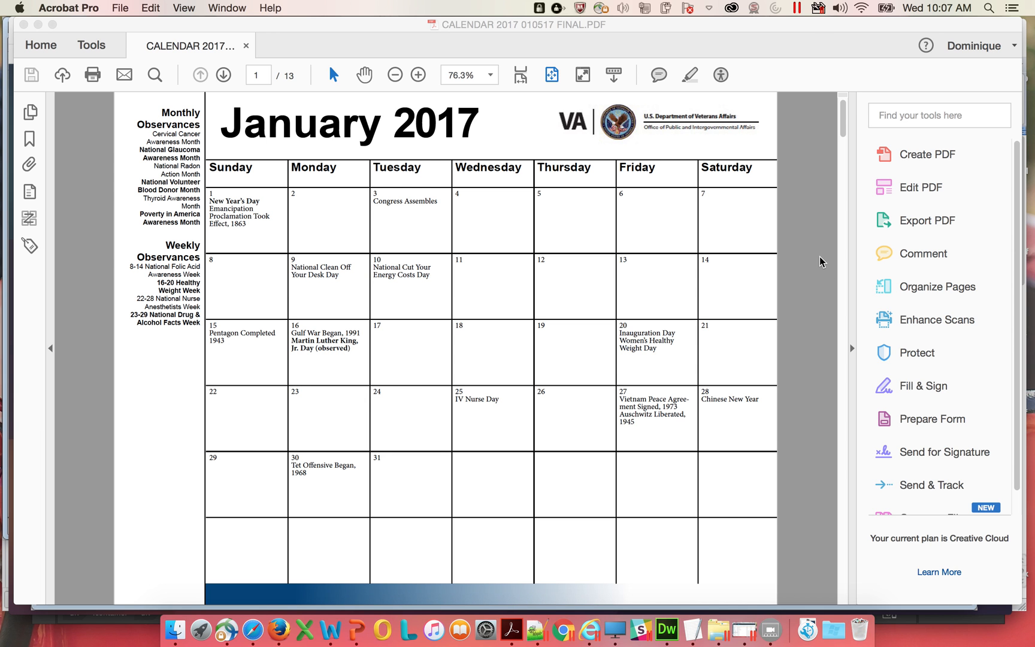
pyautogui.moveTo(819, 256)
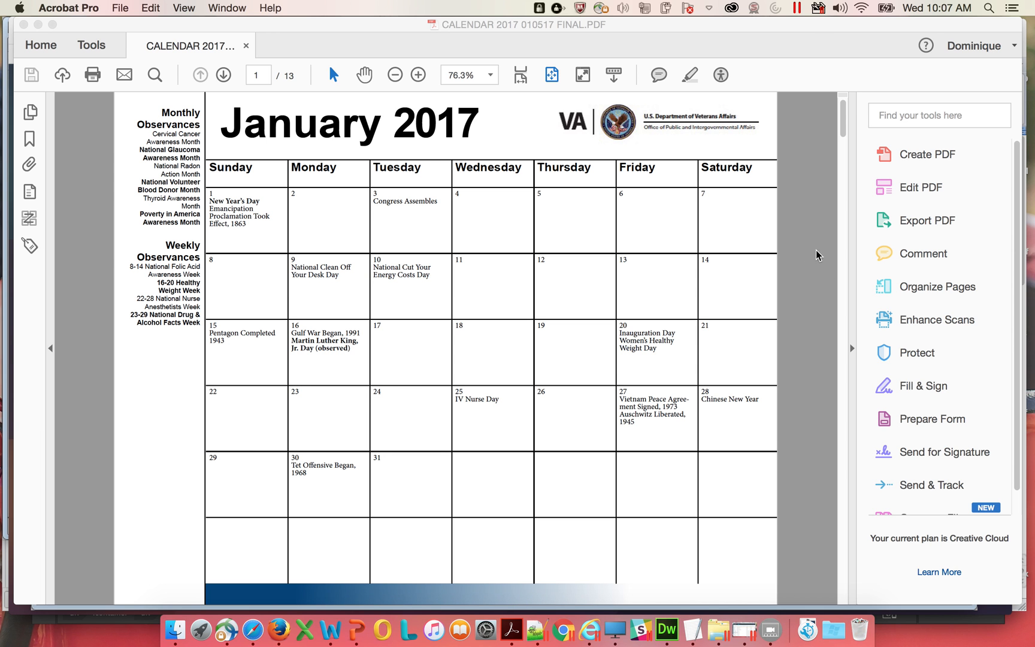
pyautogui.moveTo(825, 245)
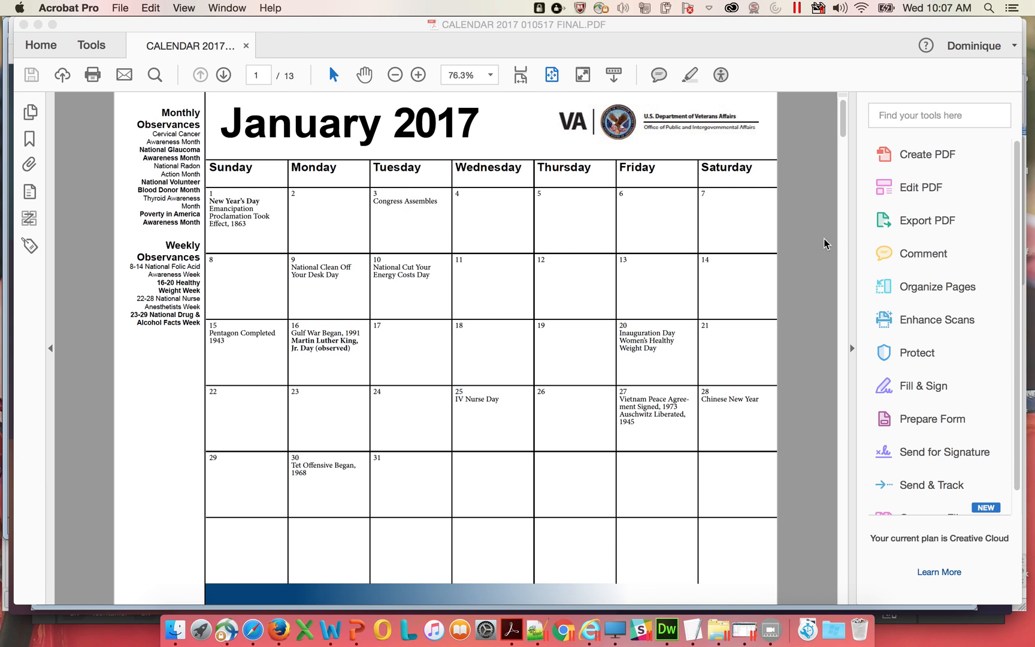
pyautogui.moveTo(720, 79)
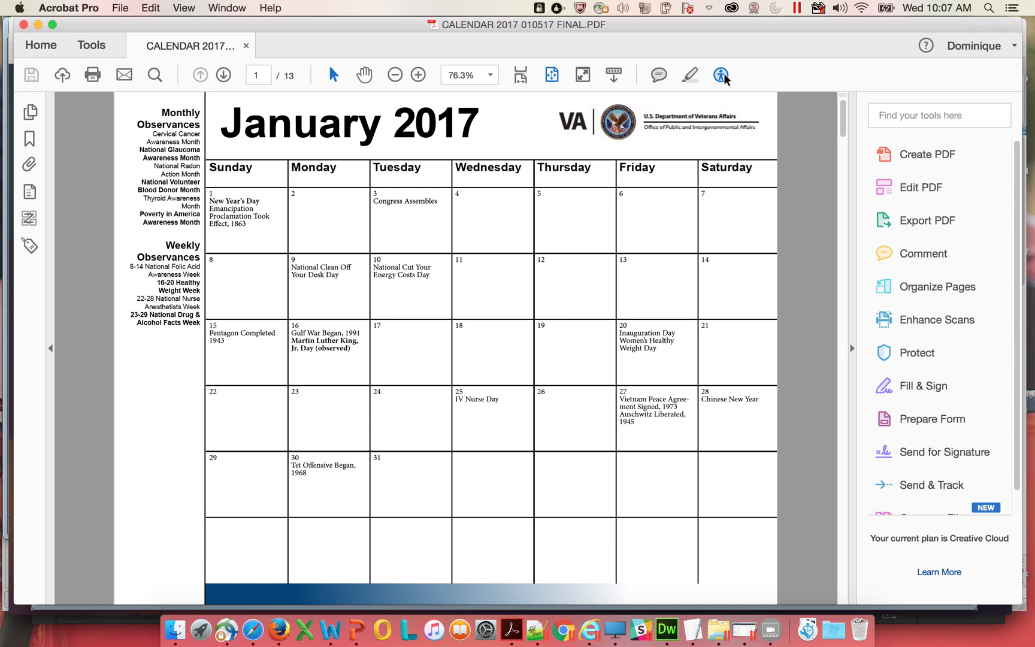
pyautogui.moveTo(719, 74)
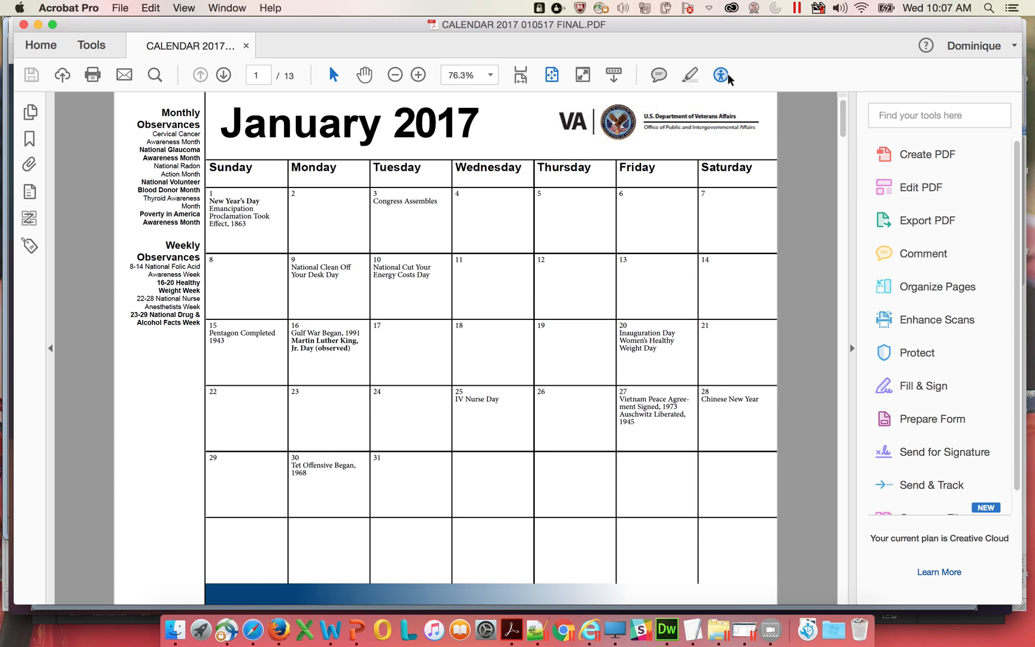
pyautogui.moveTo(858, 88)
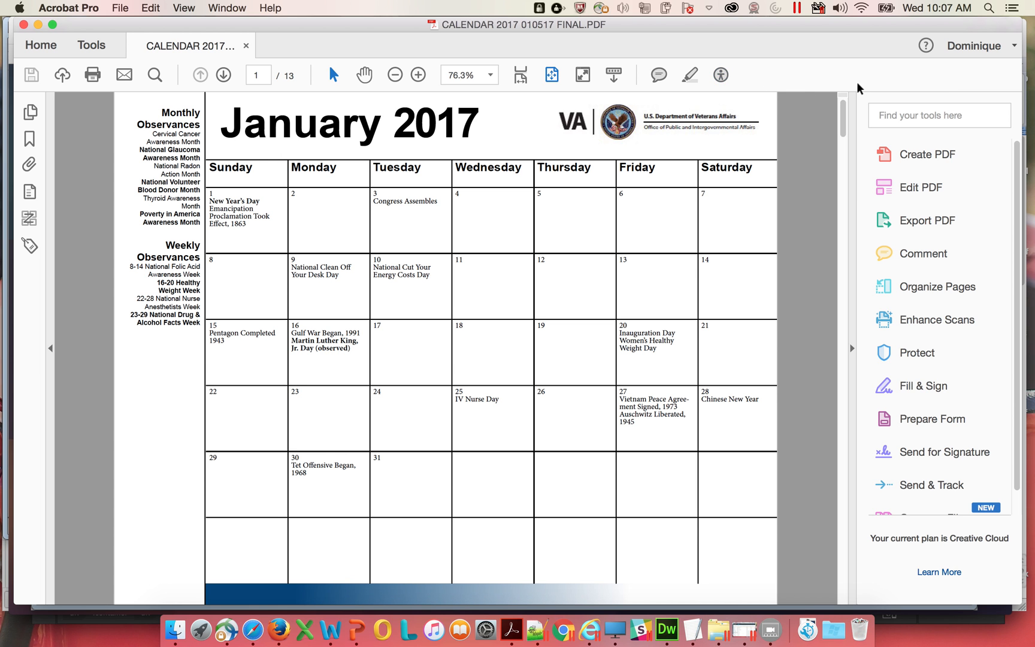
# Find the Accessibility tool in the Tools collection and open it.
pyautogui.click(937, 115)
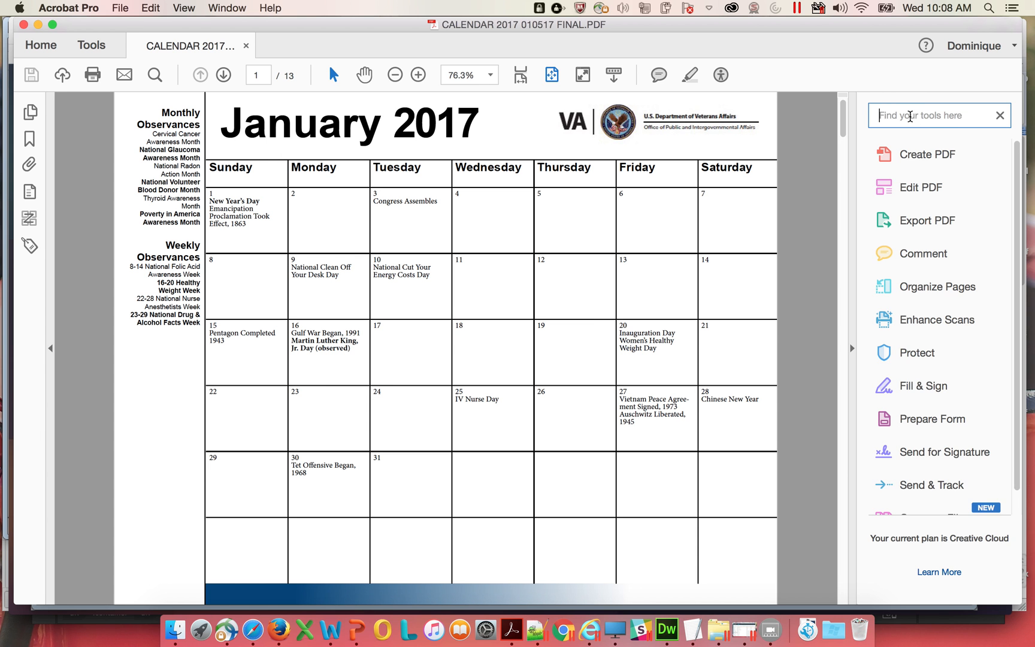
pyautogui.write('access')
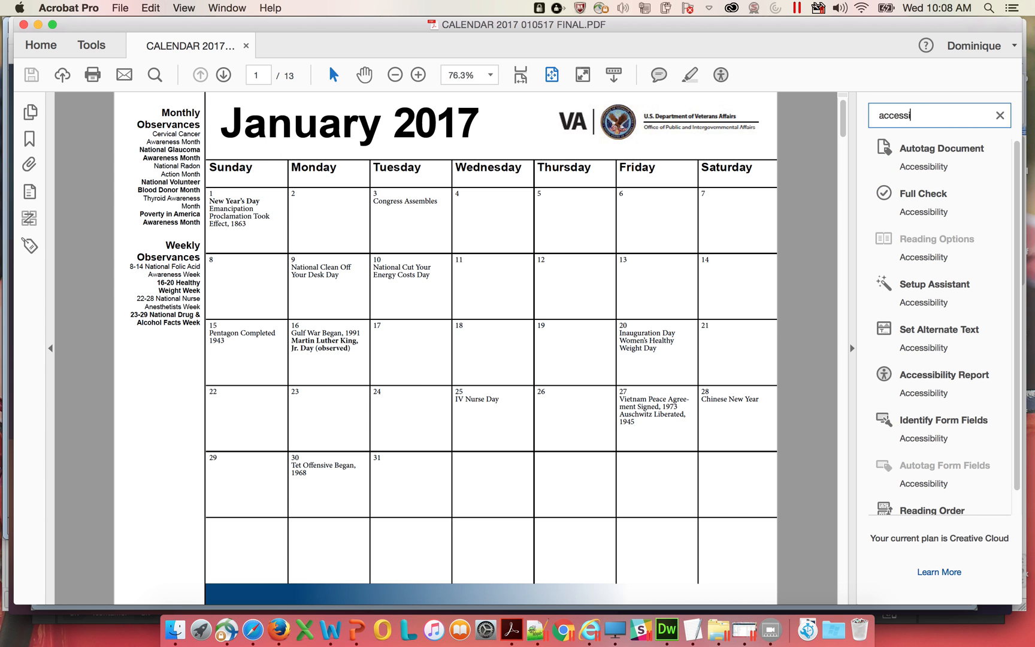
pyautogui.write('ibi')
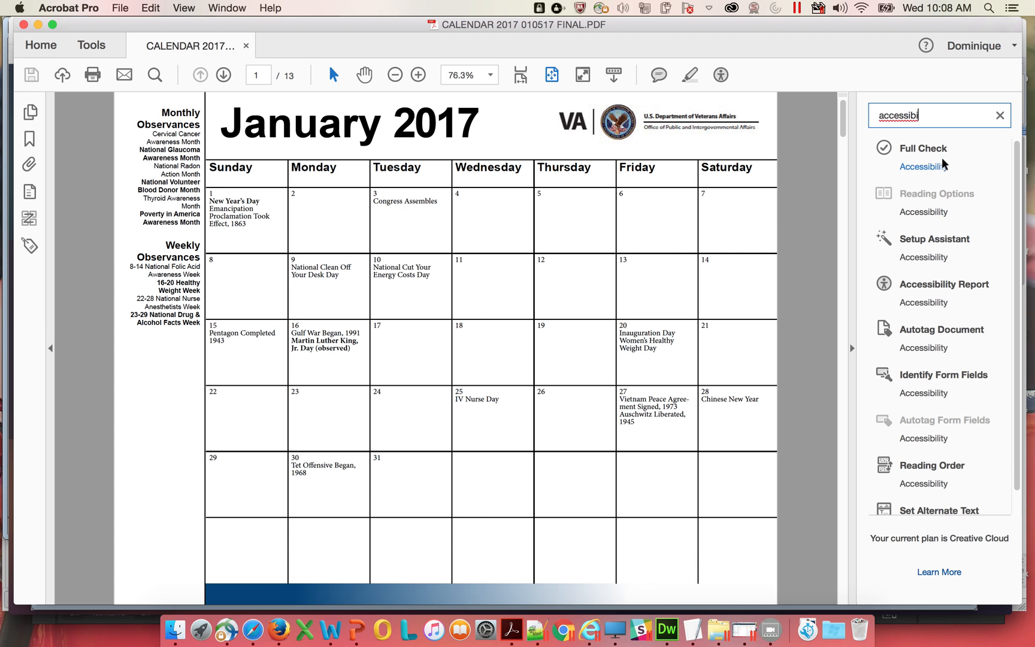
pyautogui.moveTo(989, 120)
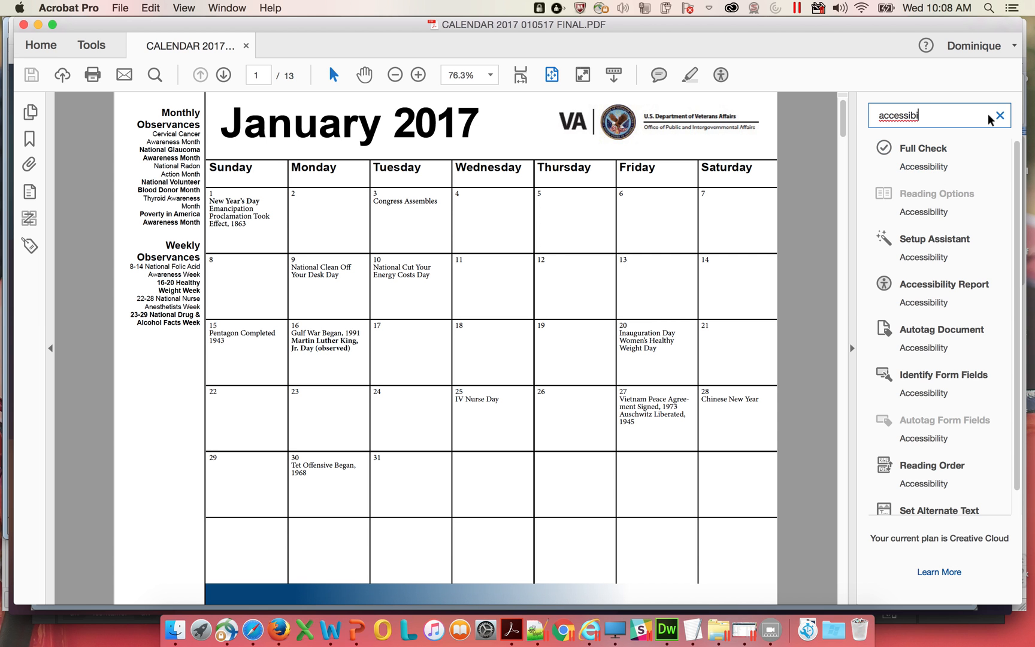
pyautogui.click(999, 115)
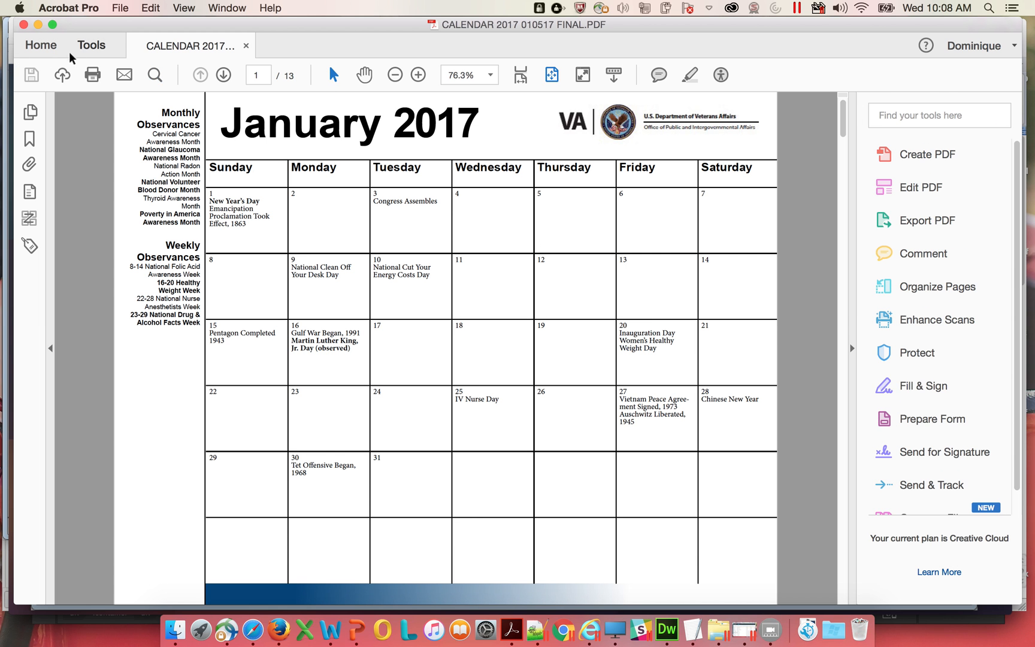
pyautogui.click(91, 45)
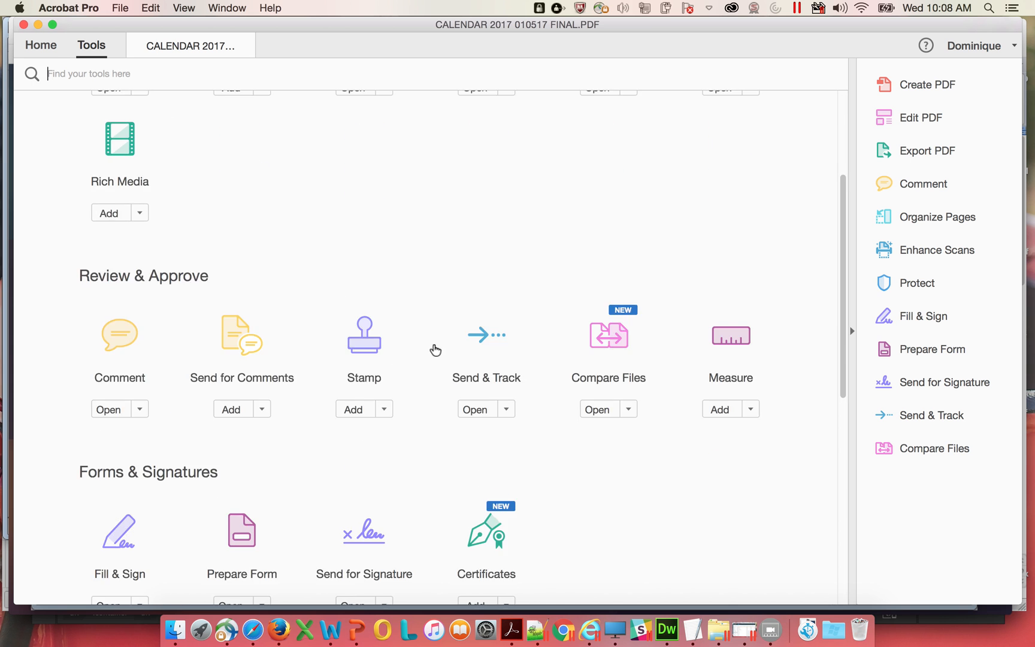
pyautogui.scroll(-3)
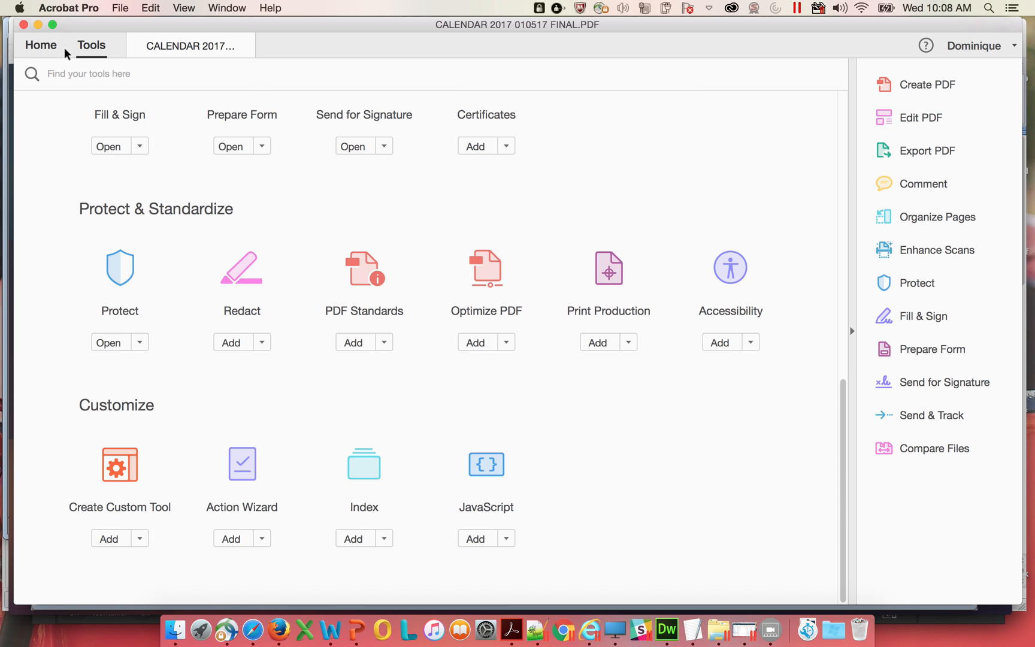
pyautogui.moveTo(172, 64)
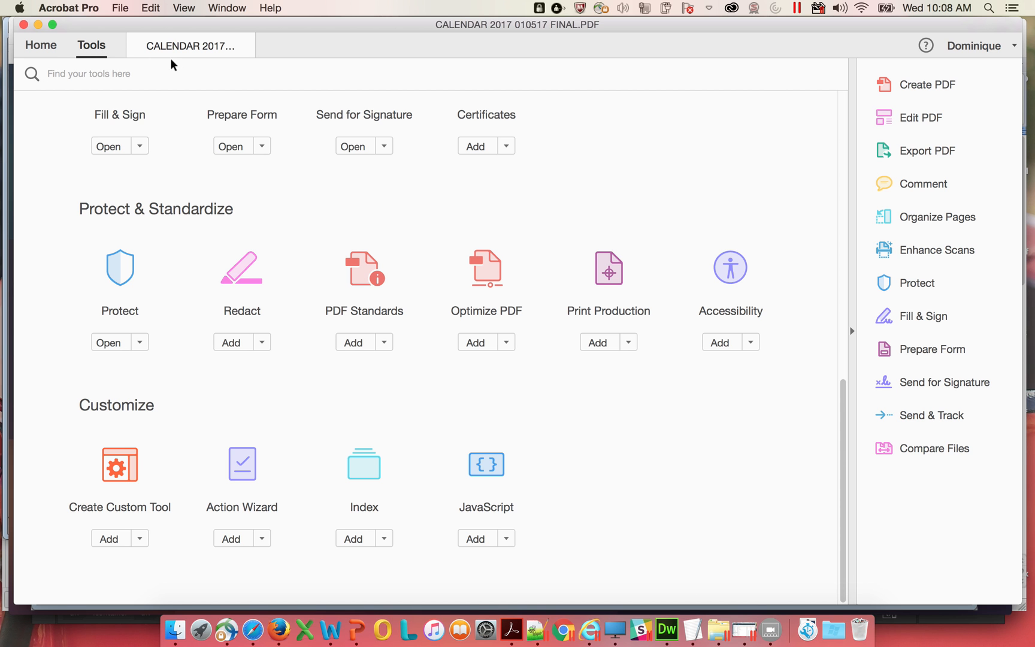
pyautogui.click(750, 342)
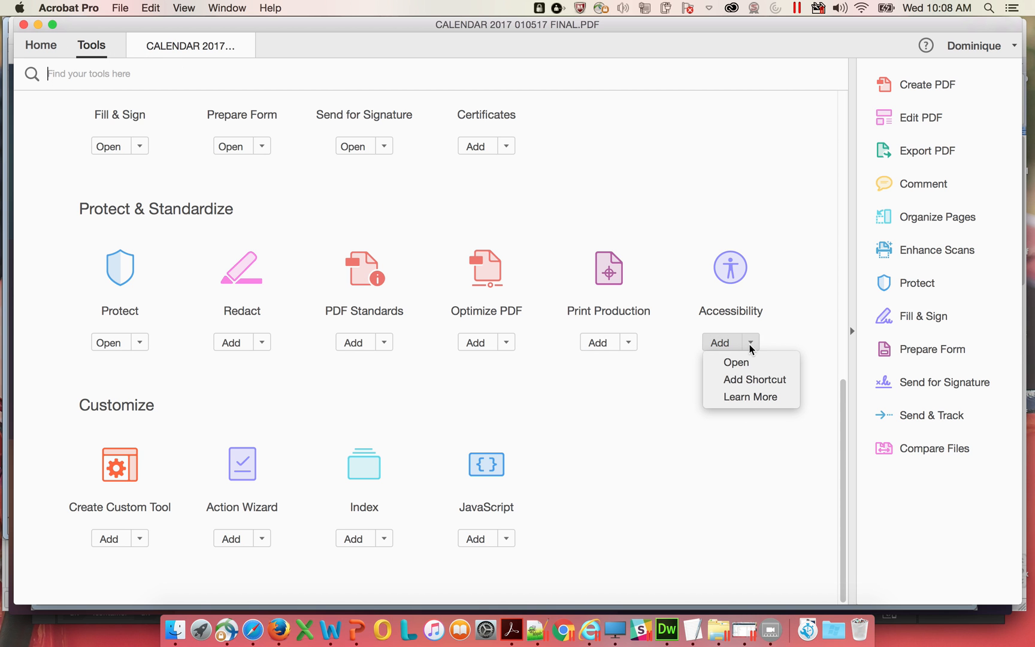
pyautogui.moveTo(786, 225)
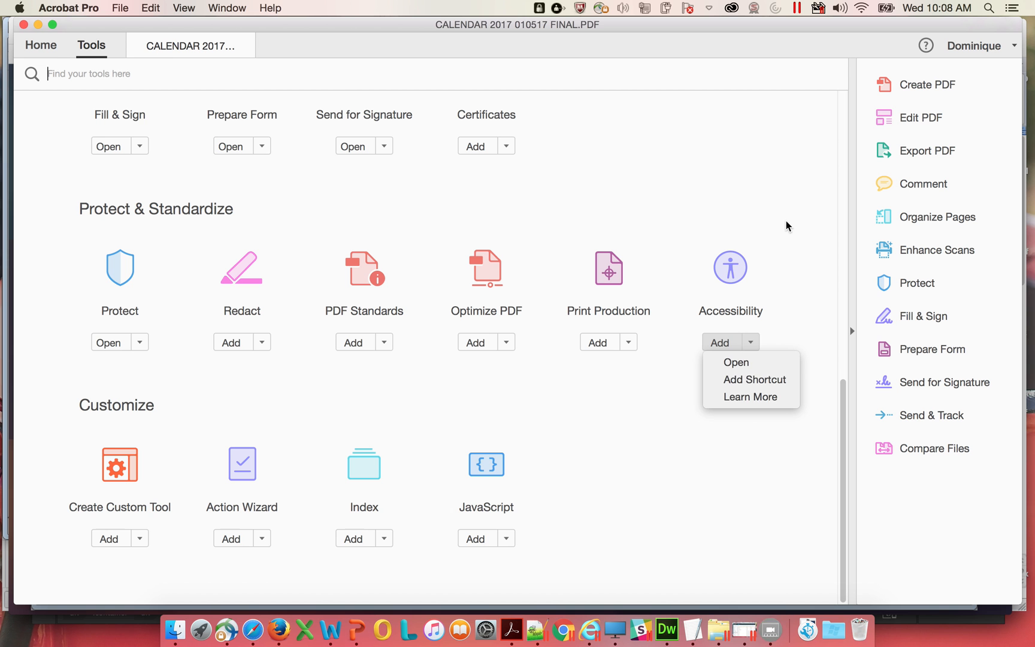
pyautogui.click(435, 143)
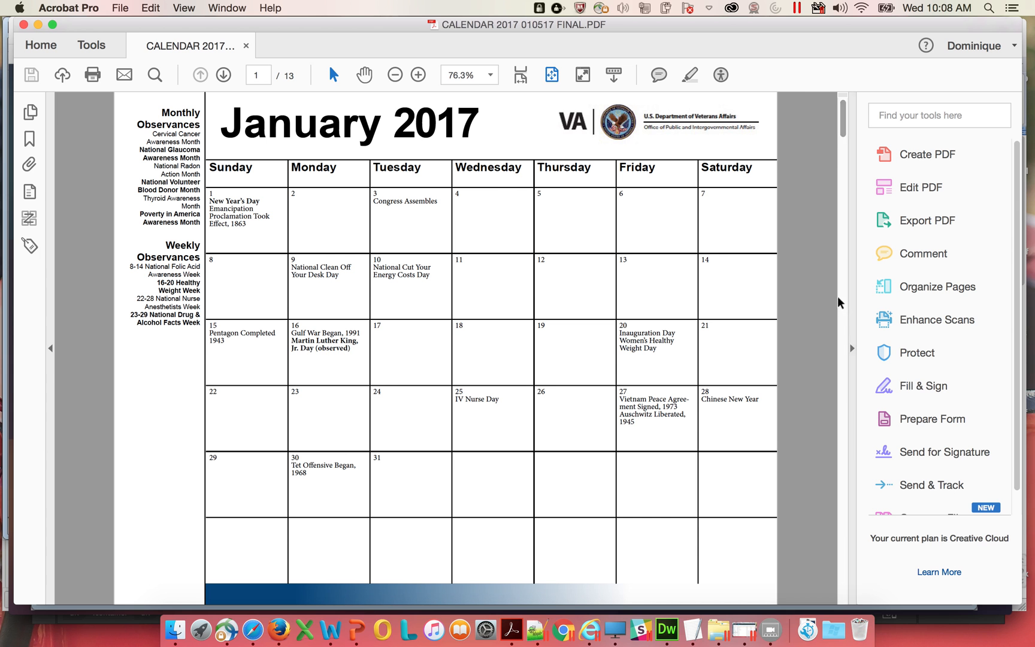
# Run Full Check with default options, yielding 4 Document, 1 Page Content, 1 Alternate Text issues.
pyautogui.click(719, 74)
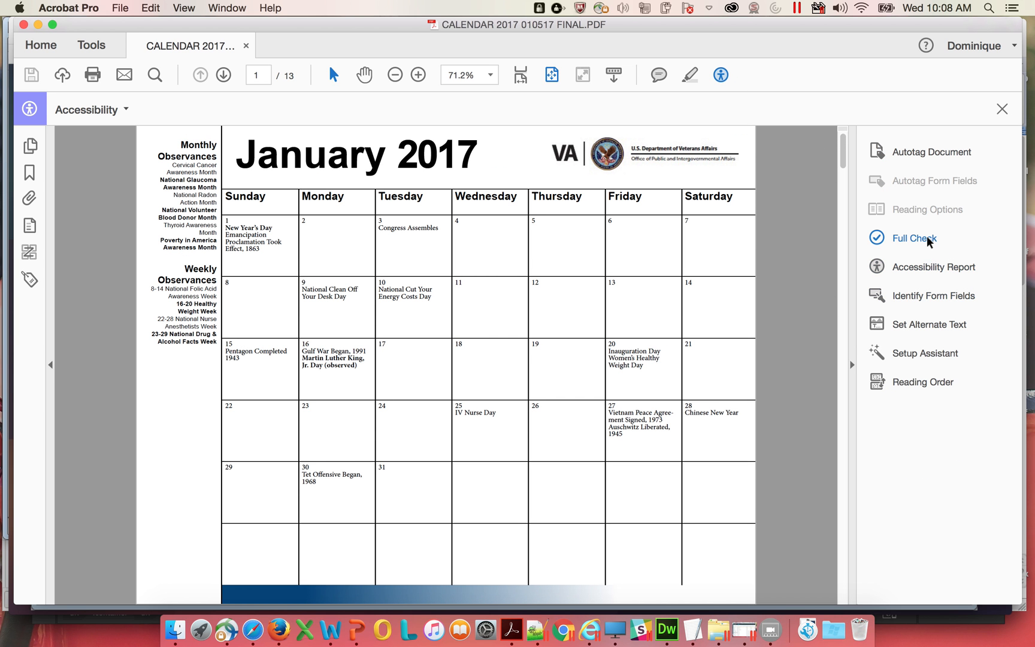
pyautogui.click(914, 238)
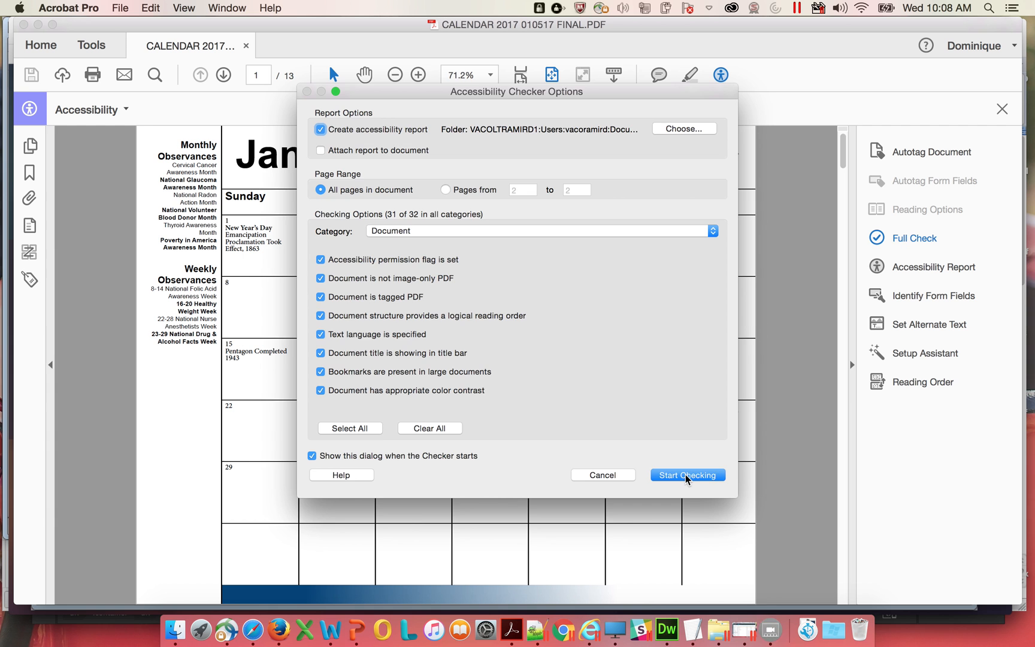
pyautogui.click(687, 474)
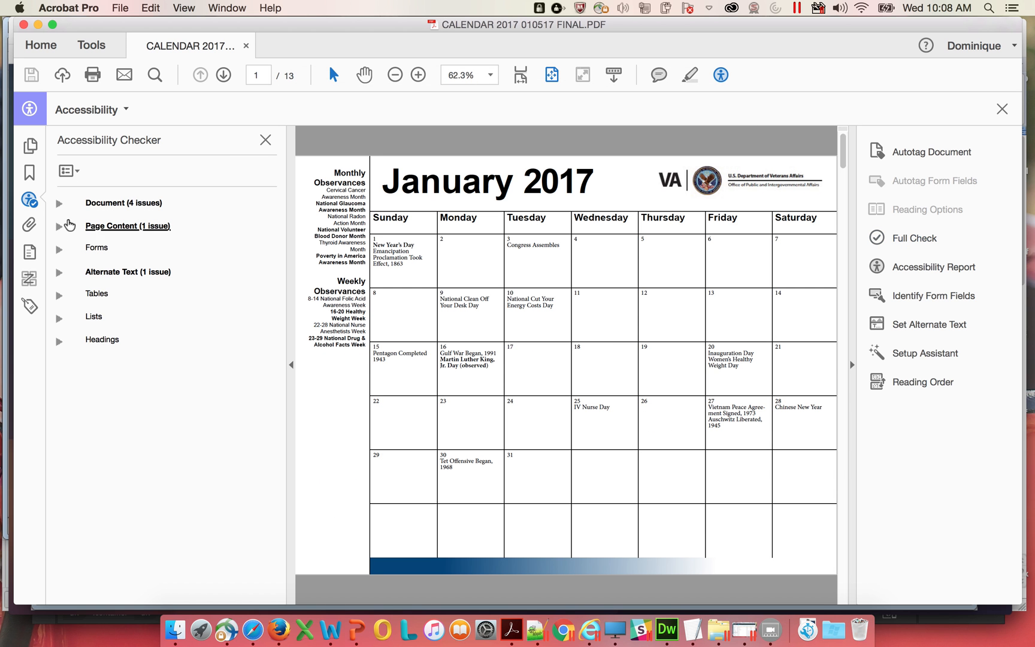
# Set the primary language to English and fix the failed Title check.
pyautogui.click(59, 203)
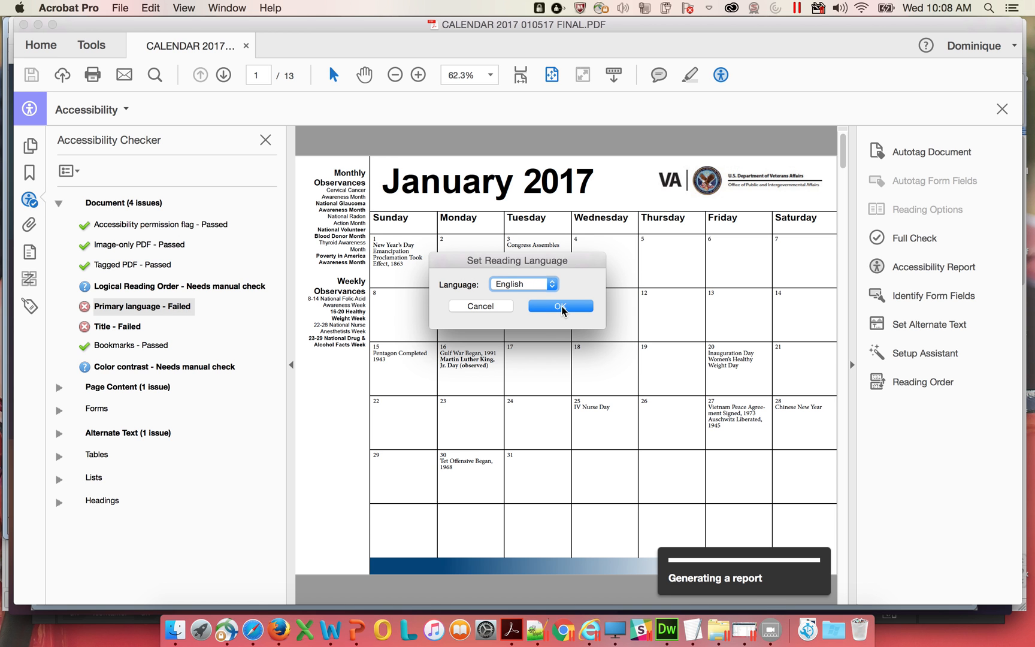
pyautogui.click(560, 305)
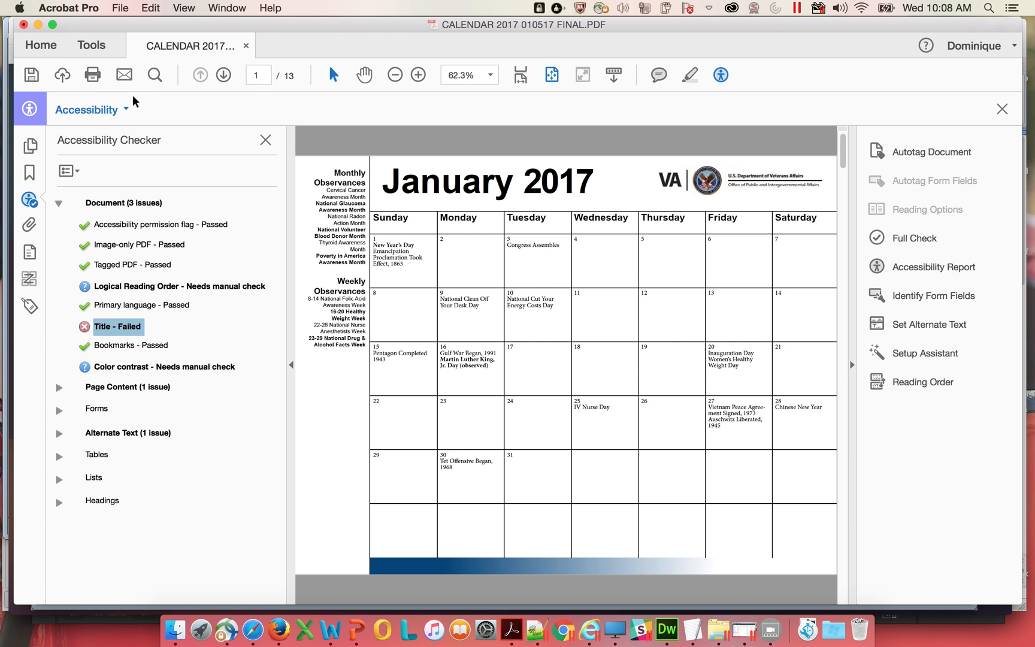
pyautogui.click(120, 7)
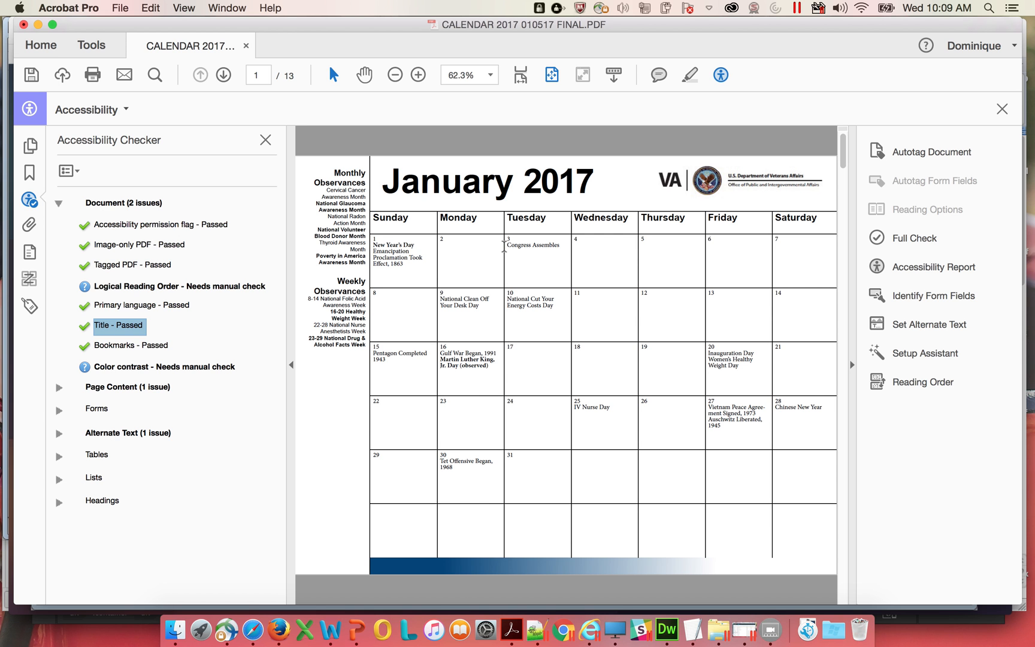
pyautogui.moveTo(187, 347)
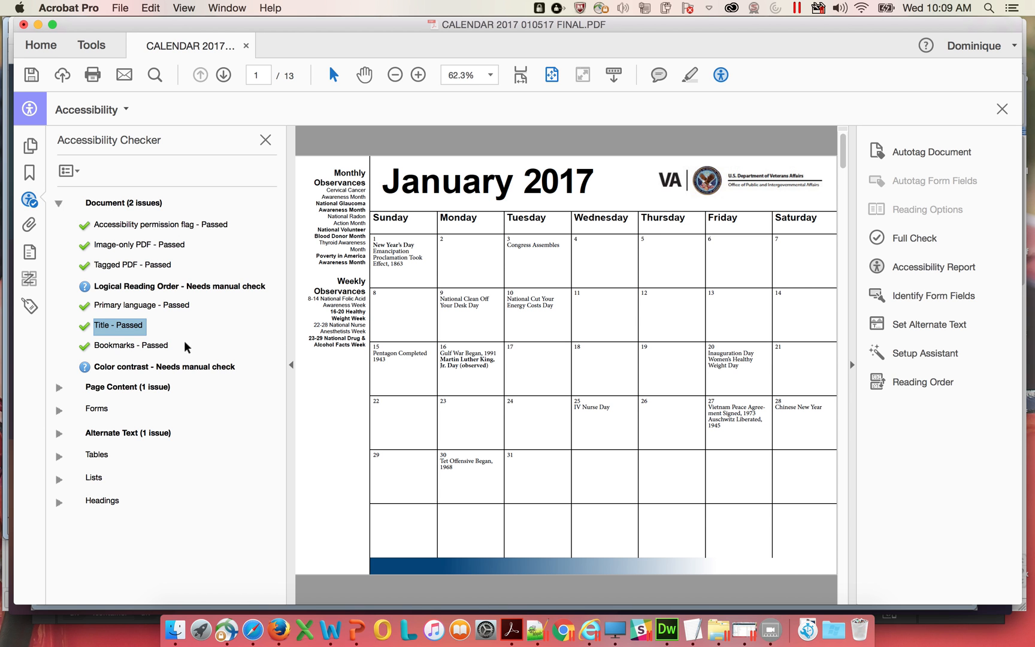
pyautogui.moveTo(63, 389)
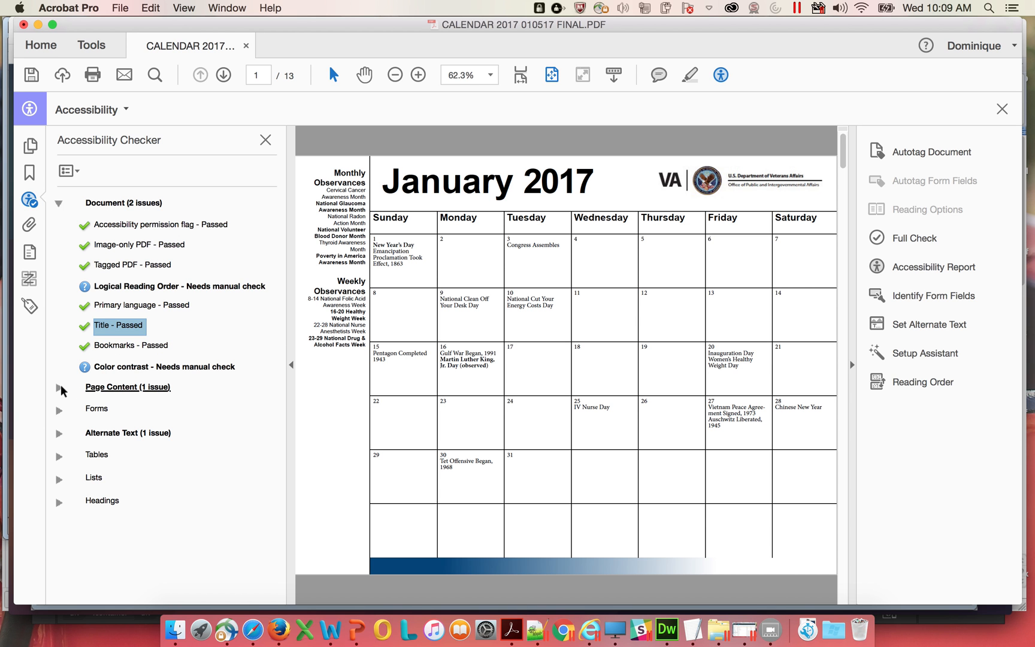
# Expand Page Content and Alternate Text results to list failing Figures 1–3.
pyautogui.click(59, 387)
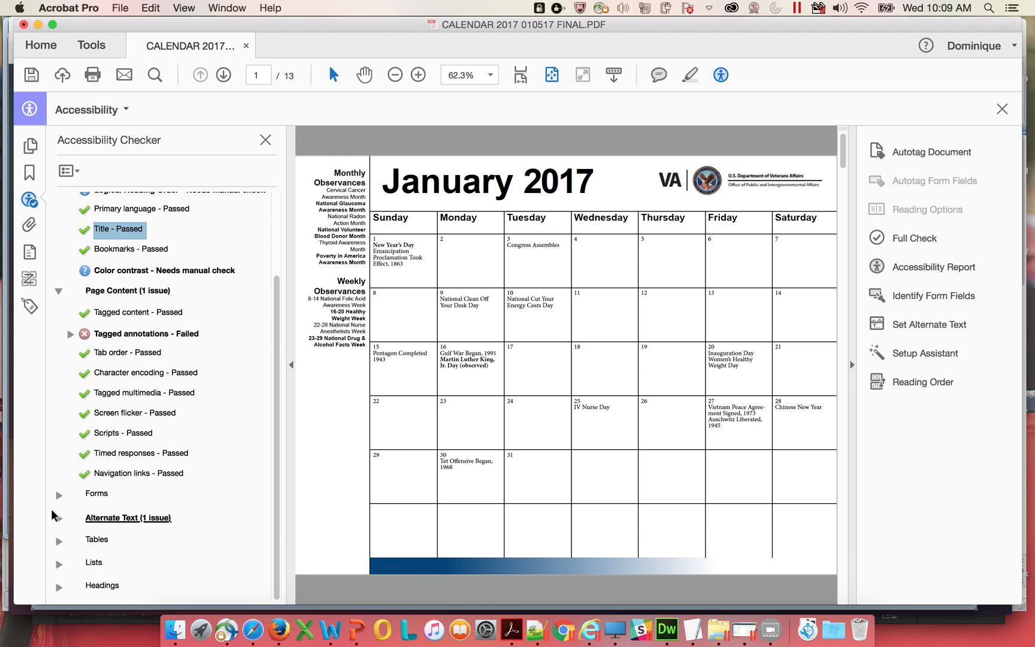
pyautogui.click(58, 517)
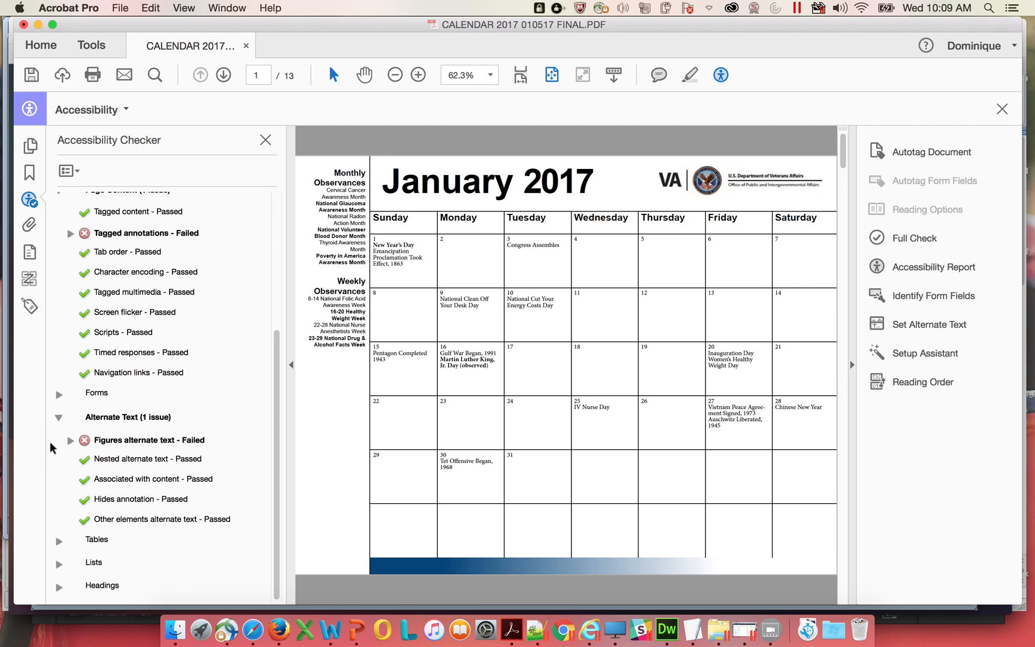
pyautogui.click(71, 440)
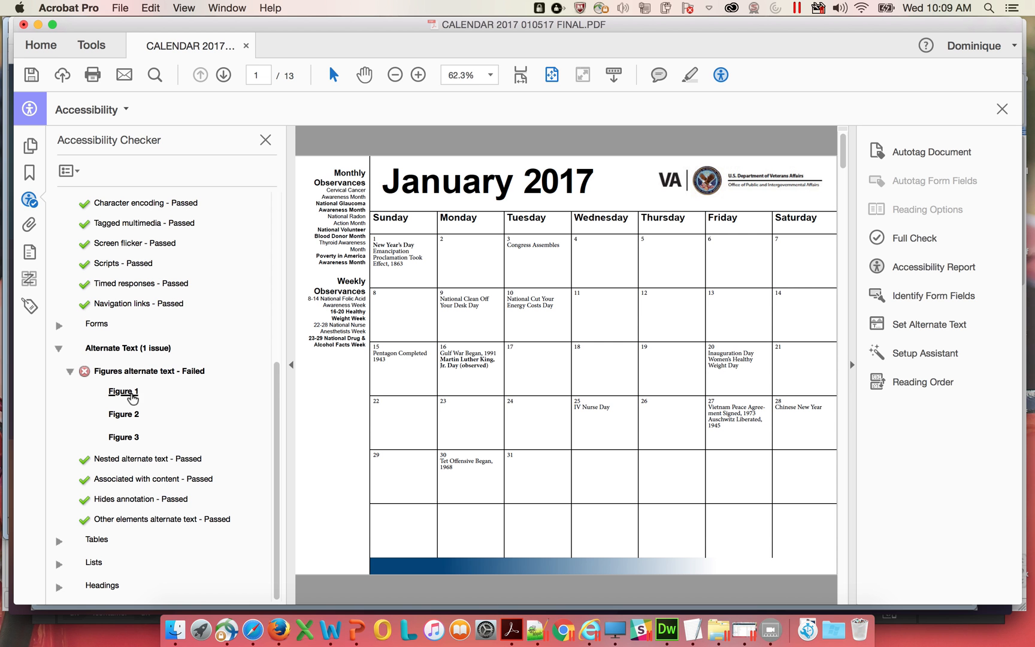
# Show the failing Figure 1 and Figure 3 in the Tags panel.
pyautogui.rightClick(122, 390)
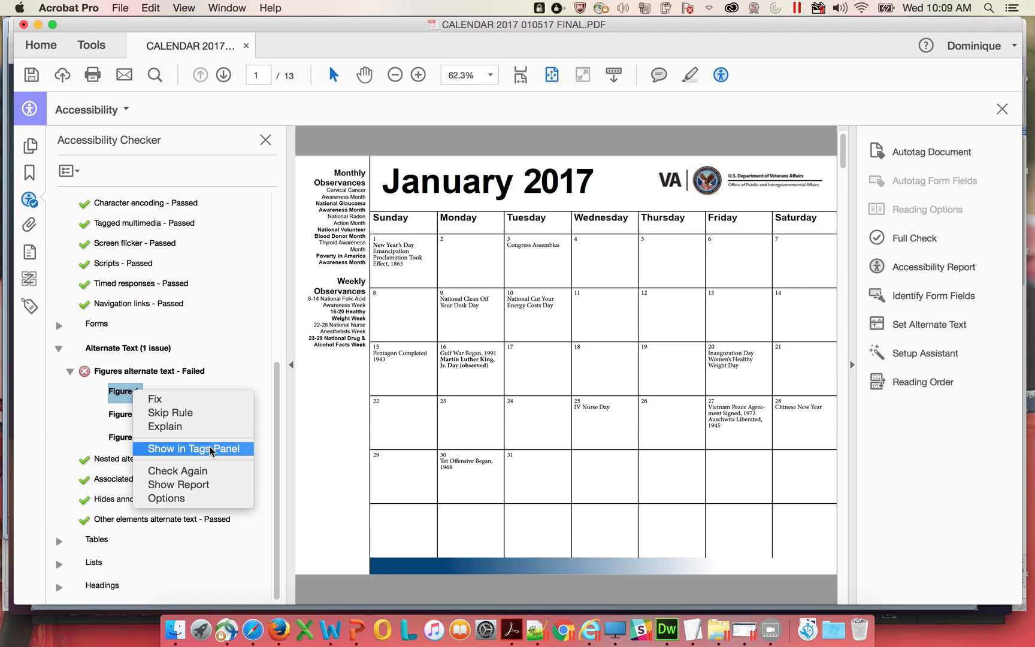
pyautogui.click(193, 448)
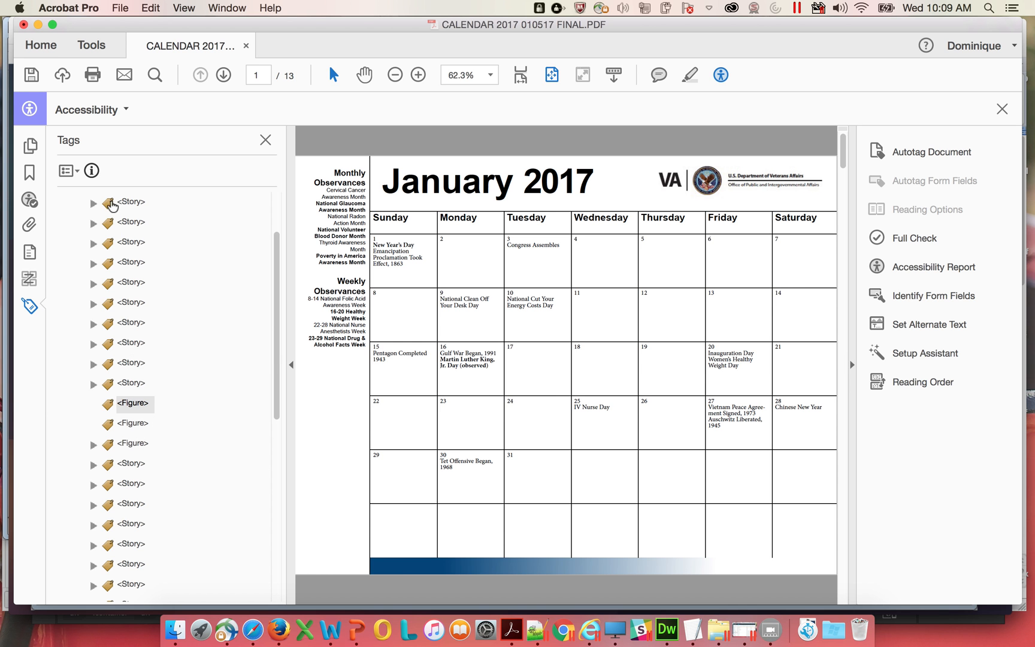
pyautogui.click(29, 200)
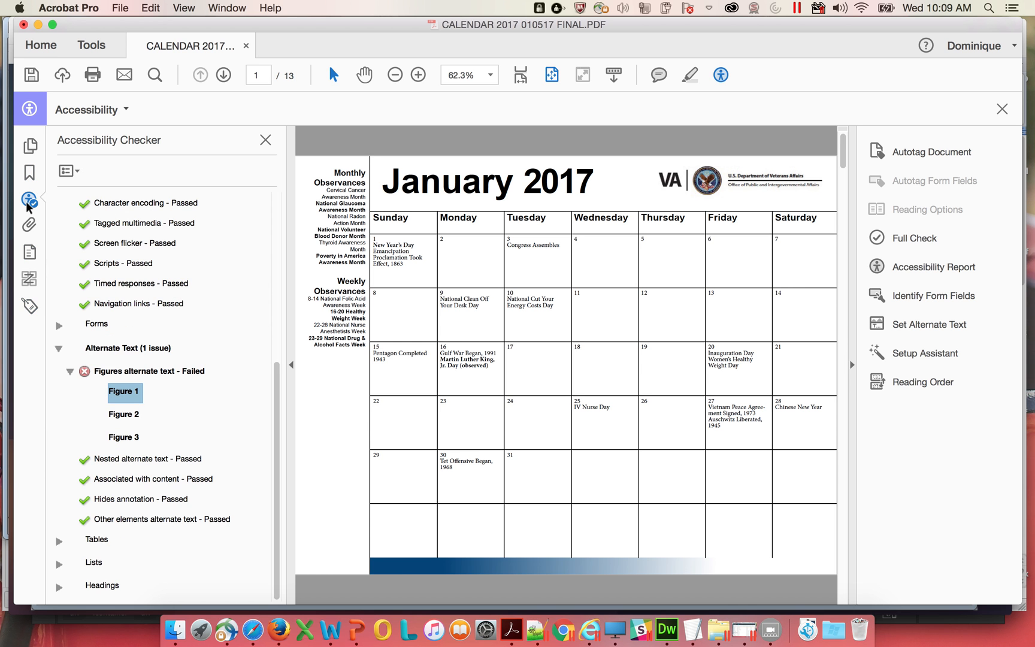
pyautogui.rightClick(124, 393)
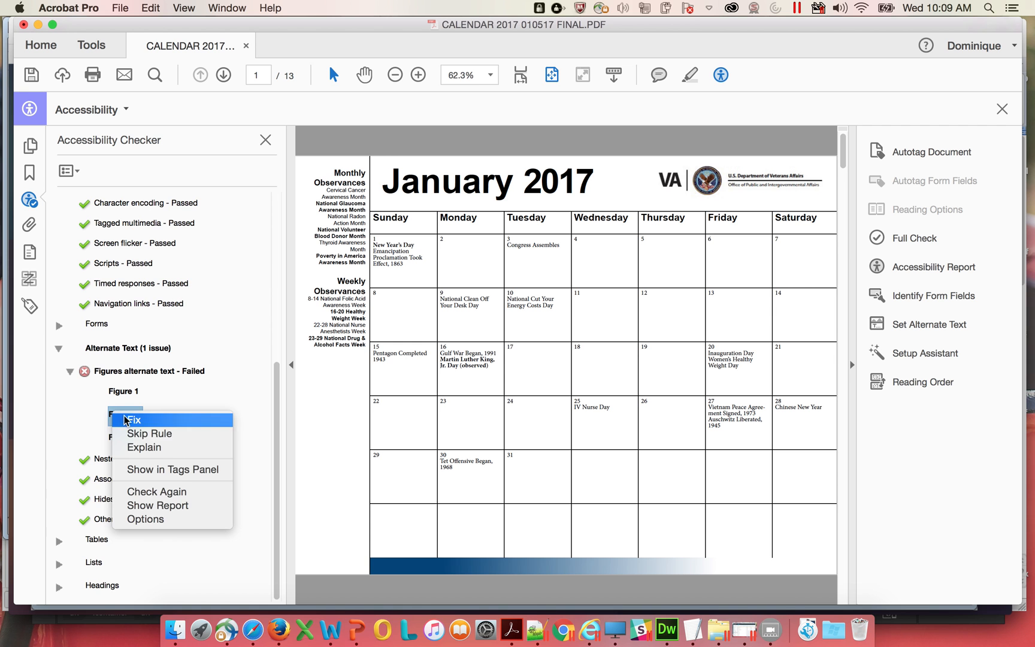
pyautogui.click(173, 469)
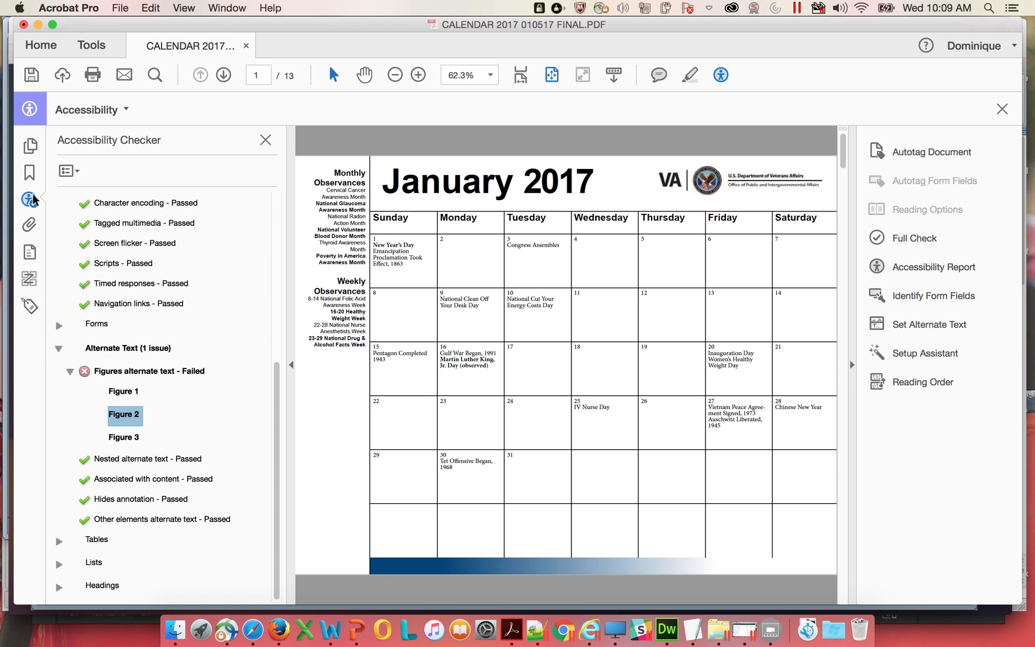
pyautogui.rightClick(124, 437)
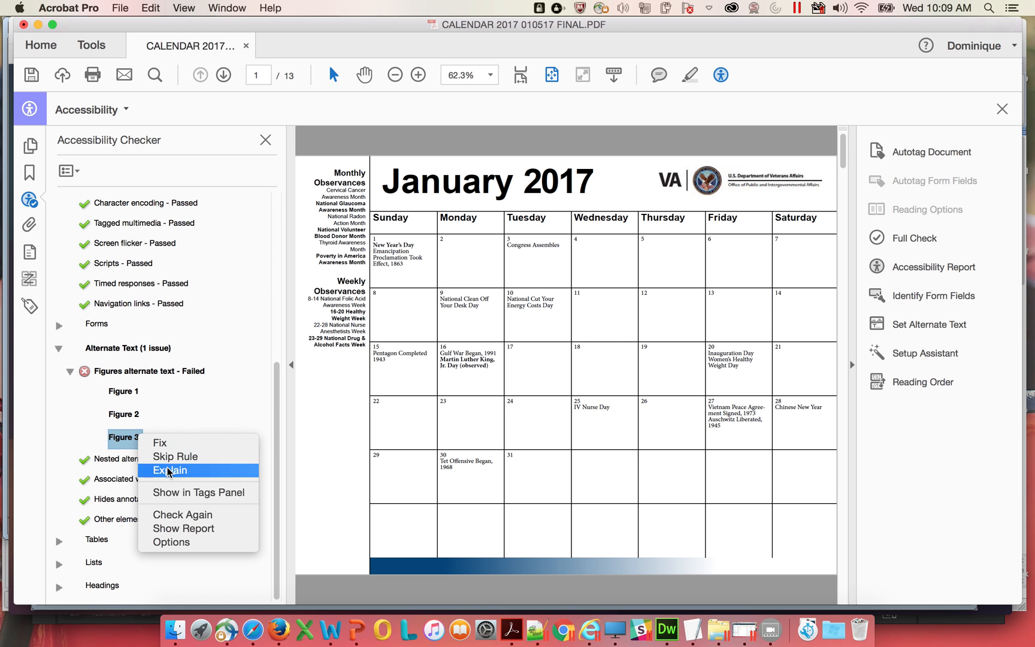
pyautogui.click(198, 492)
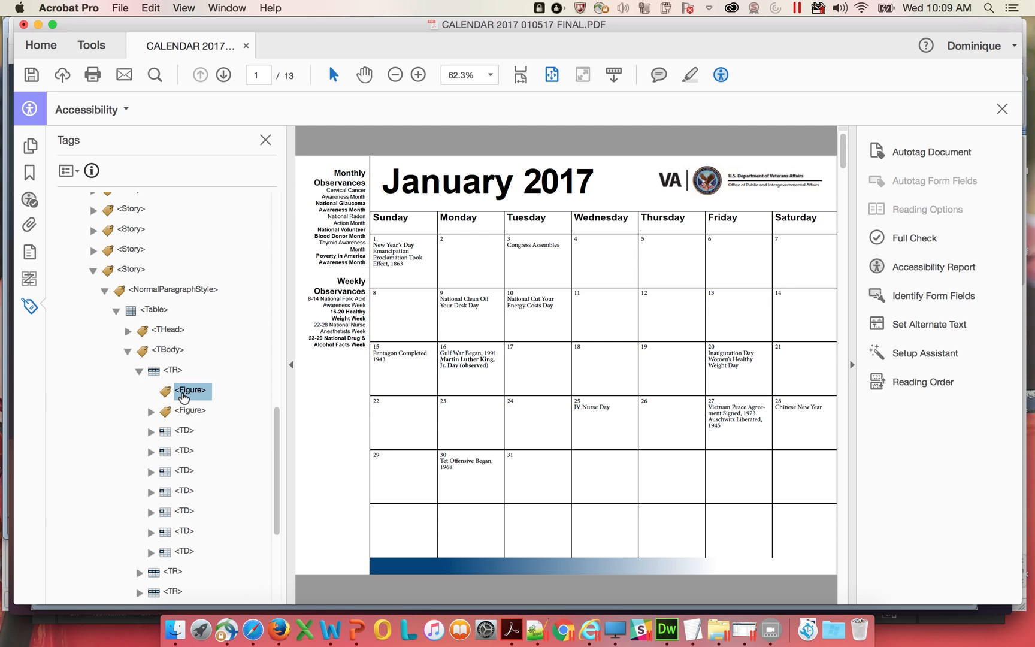
# Expand the Figure tag and select its image on the December 2017 page.
pyautogui.click(149, 409)
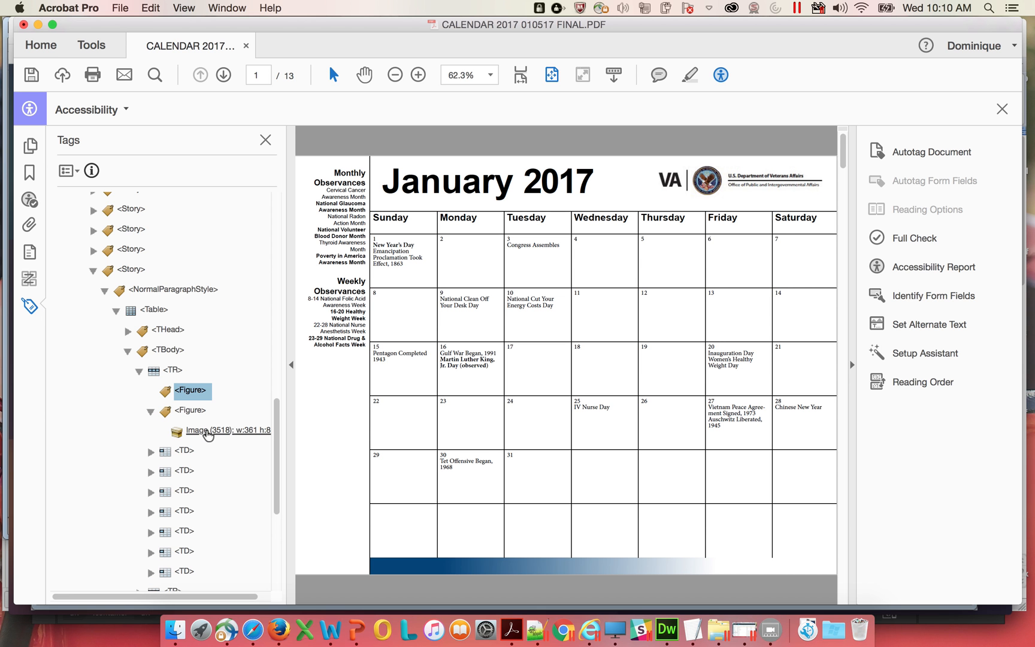
pyautogui.click(228, 429)
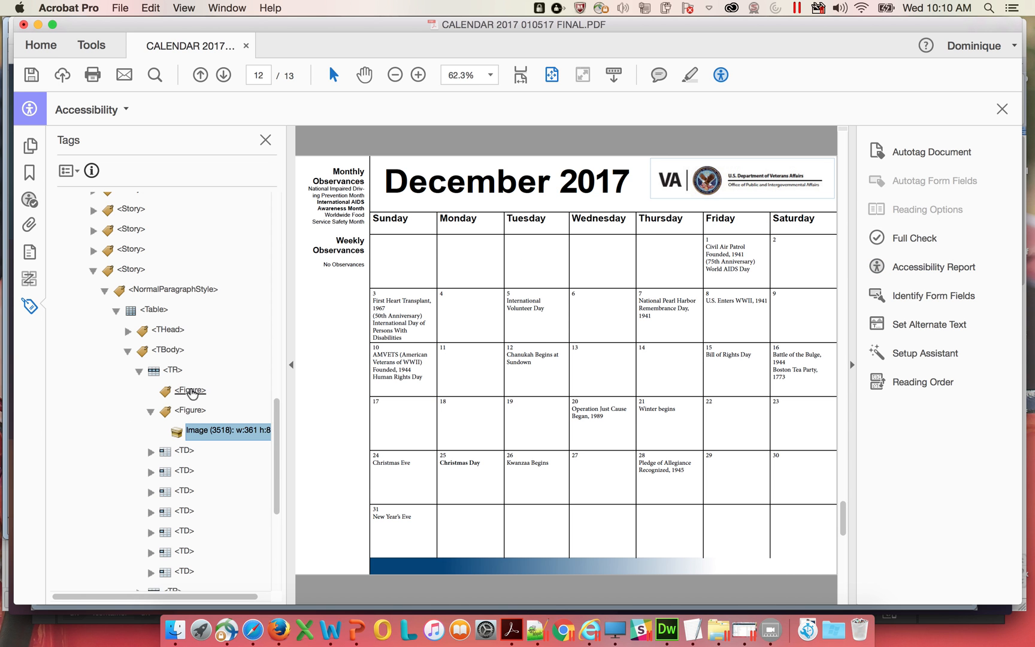
pyautogui.click(190, 390)
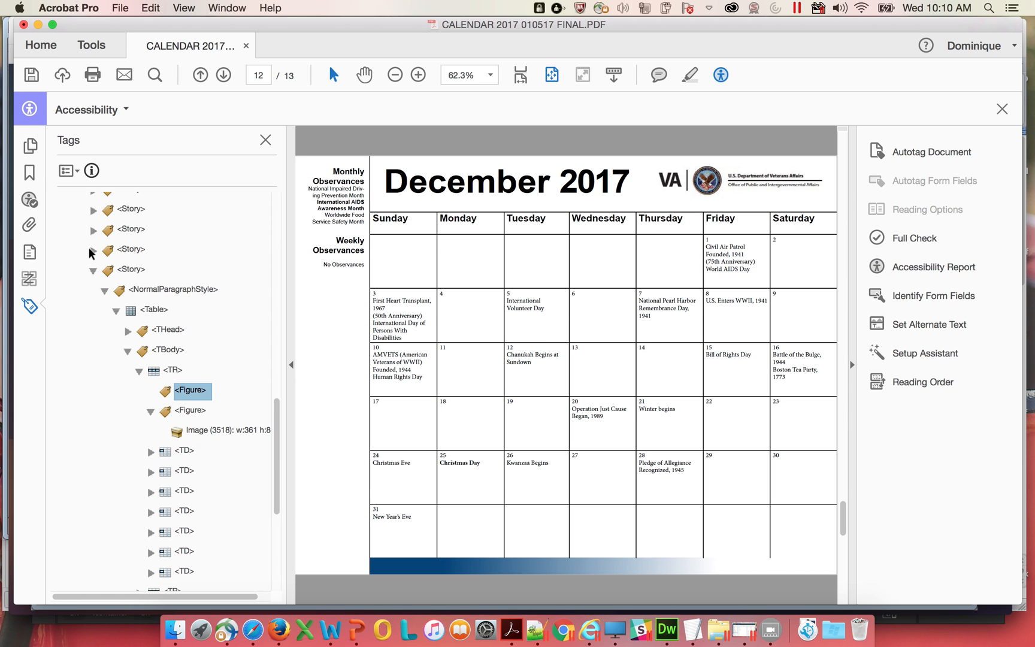
pyautogui.moveTo(43, 218)
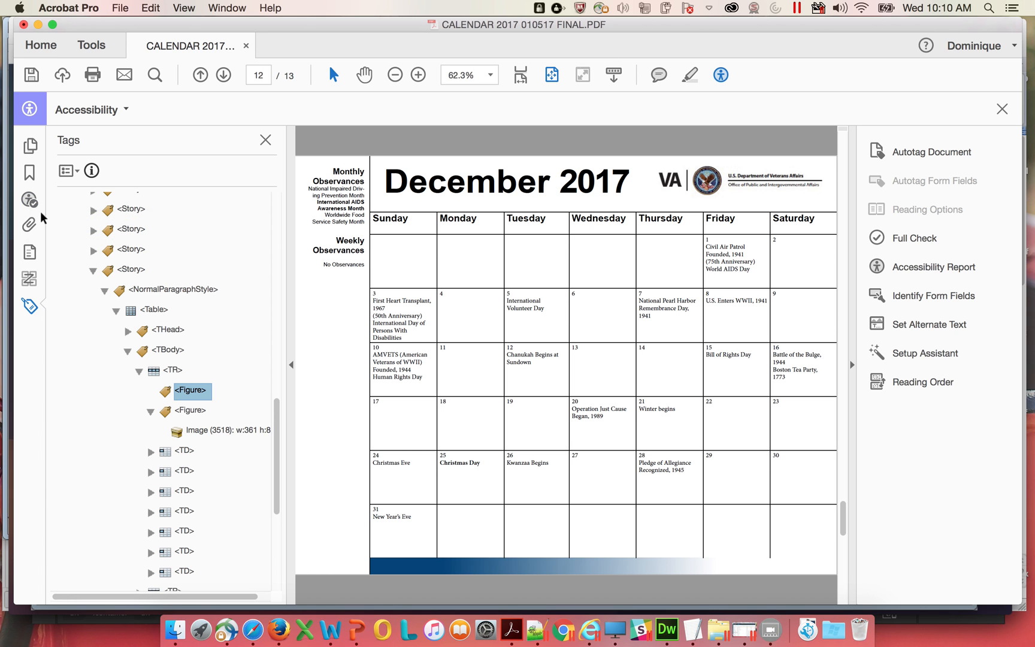
pyautogui.moveTo(54, 270)
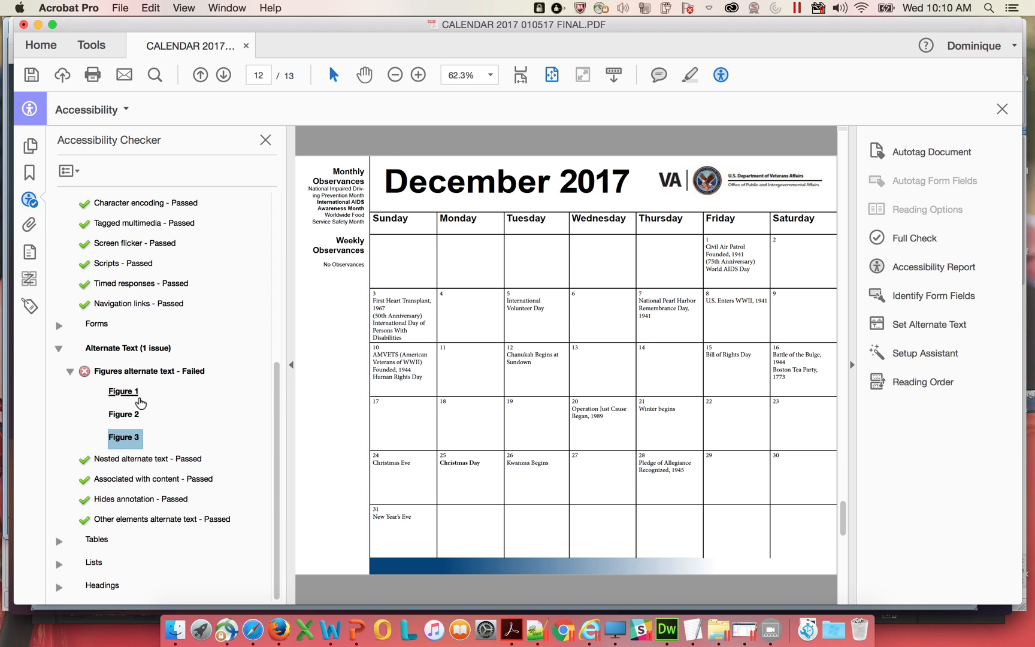
# Mark all three calendar images as decorative figures via Fix, then Save & Close.
pyautogui.click(124, 390)
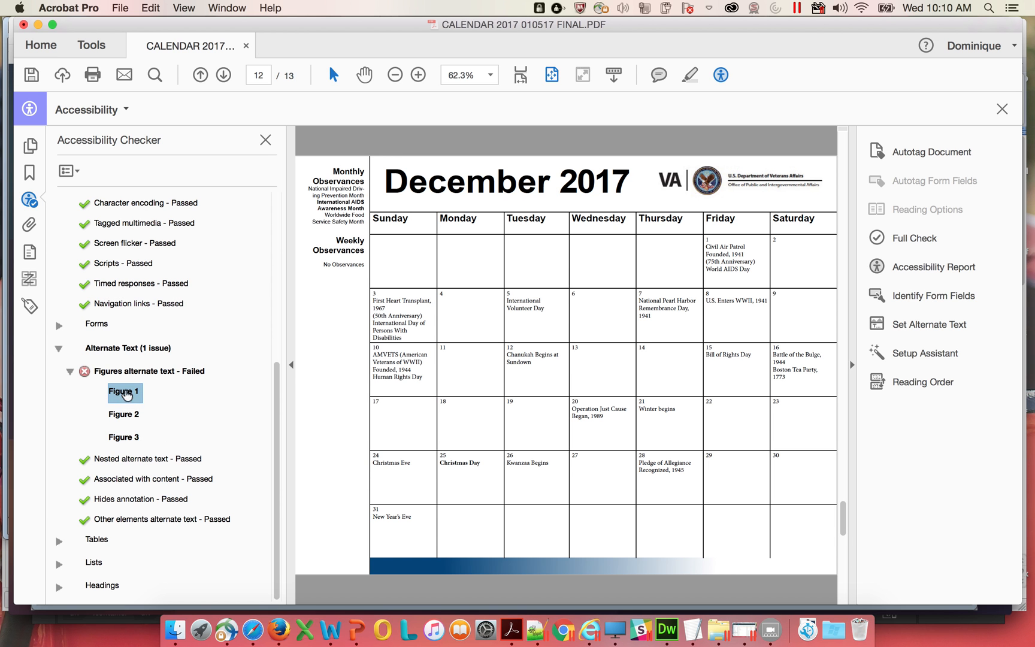
pyautogui.rightClick(125, 392)
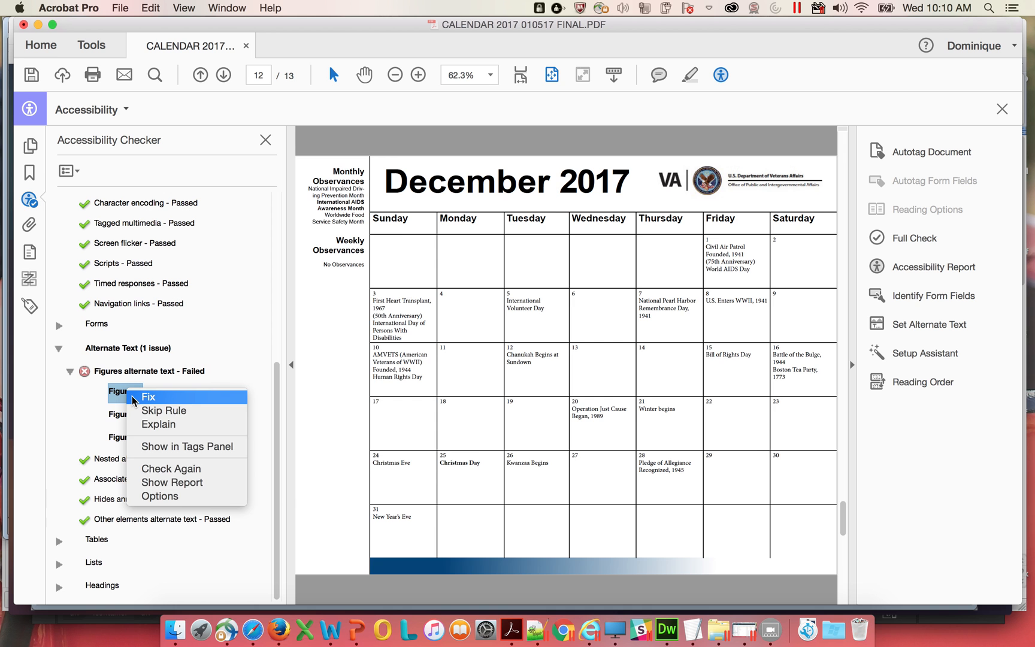
pyautogui.click(148, 396)
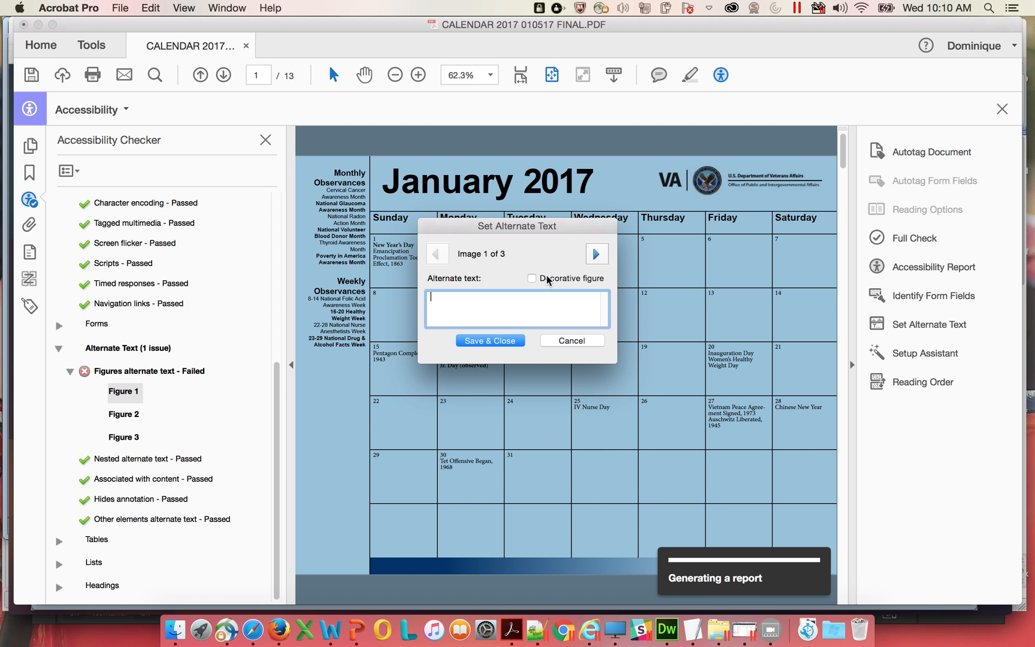
pyautogui.click(594, 253)
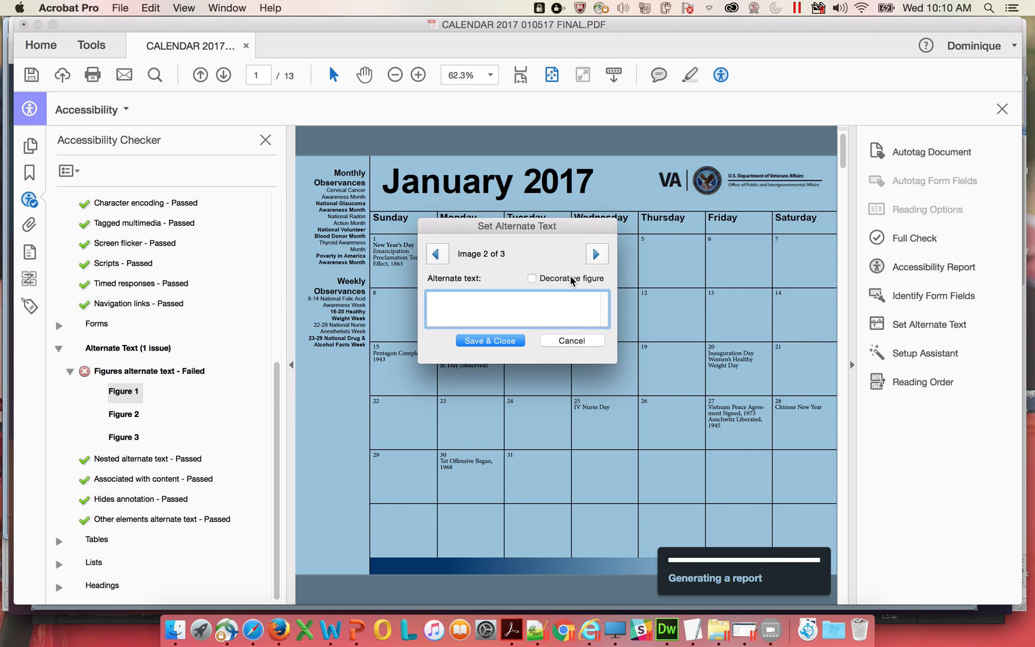
pyautogui.click(531, 278)
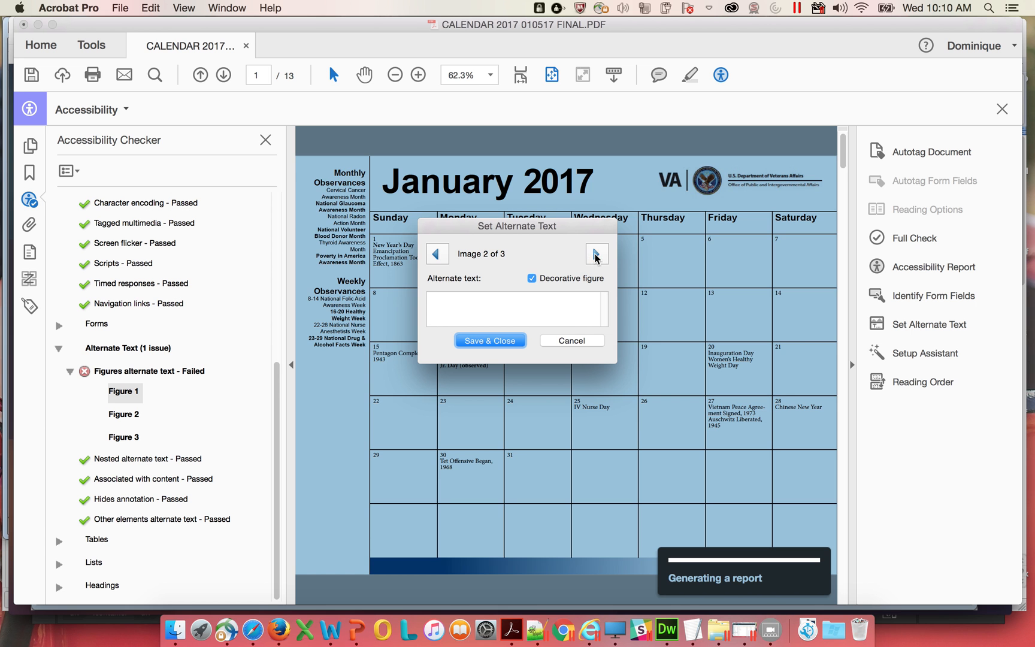
pyautogui.click(596, 253)
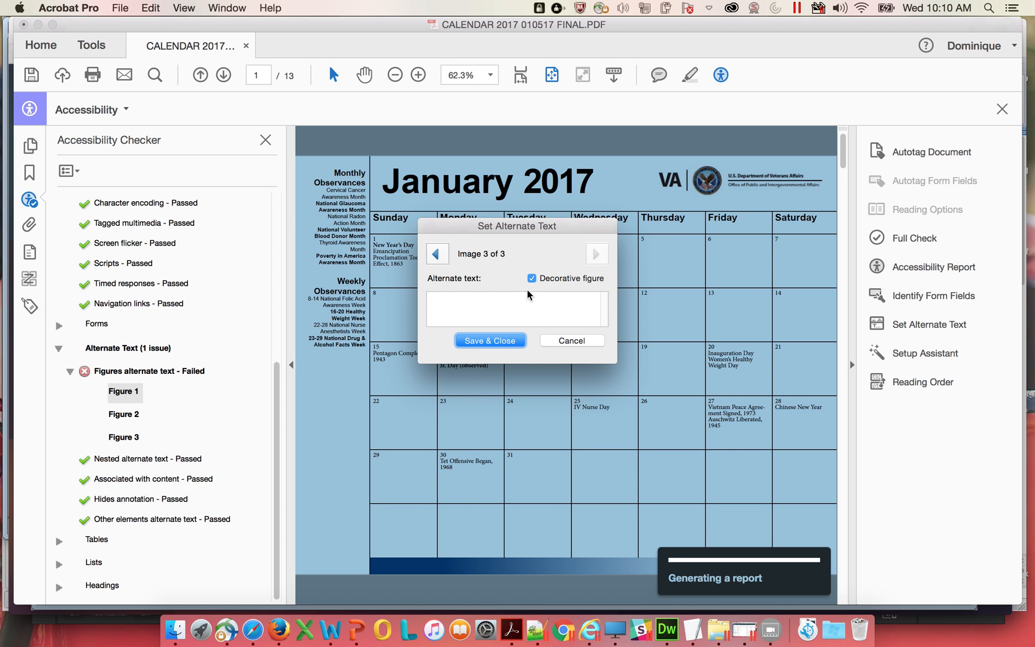
pyautogui.click(490, 340)
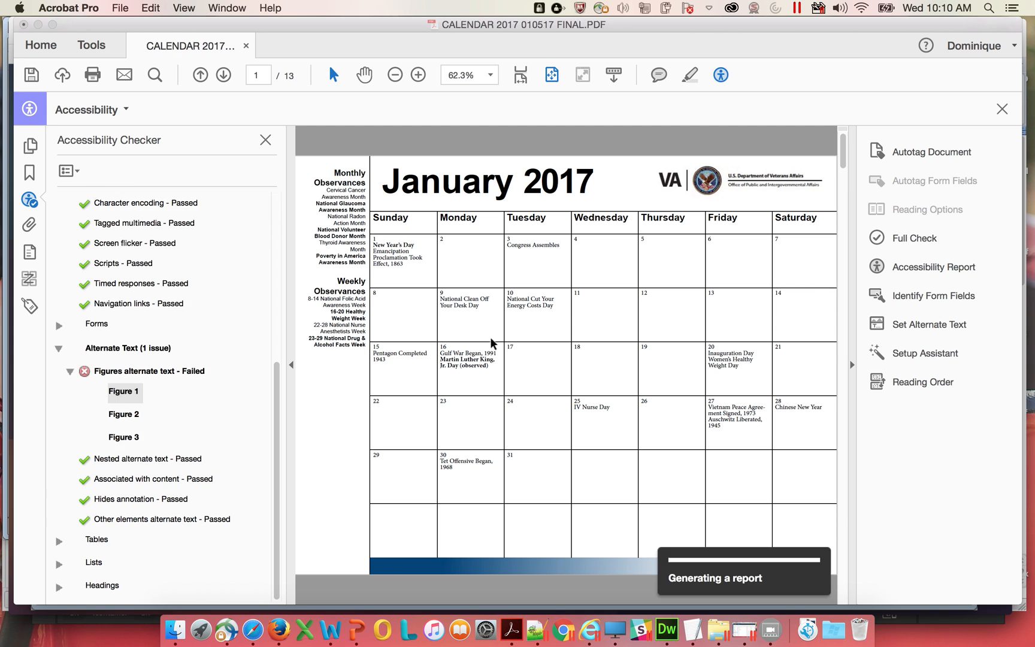
pyautogui.scroll(3)
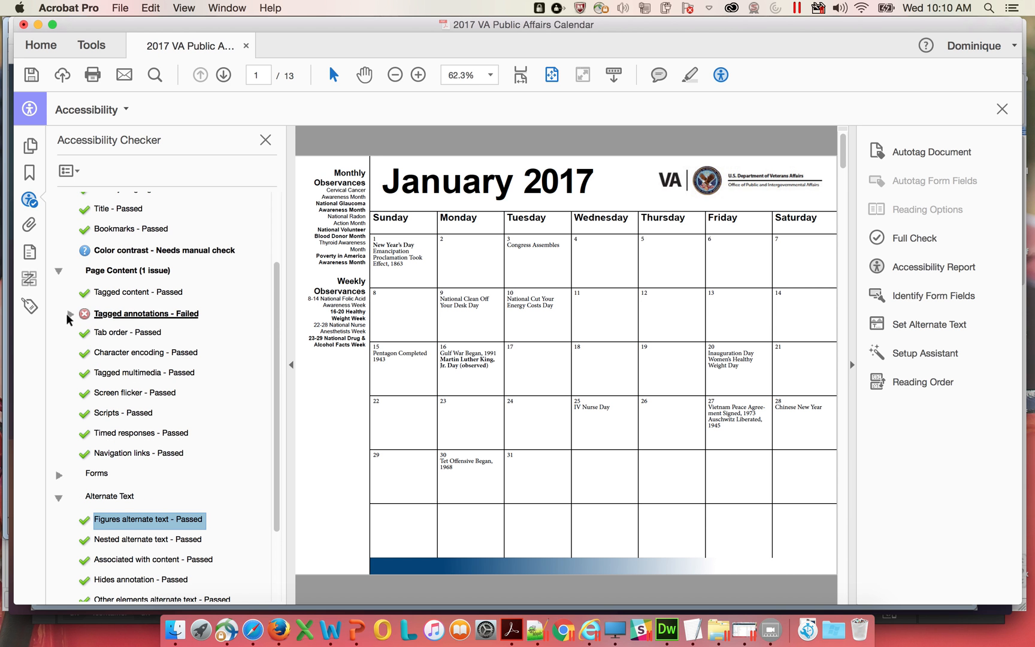
pyautogui.click(70, 314)
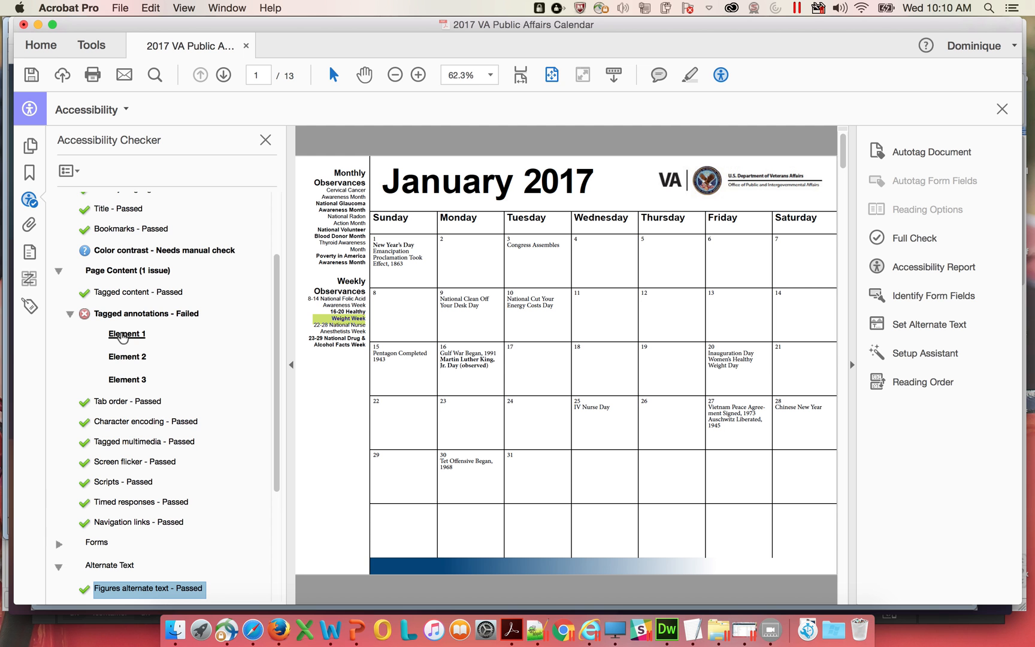
pyautogui.rightClick(125, 334)
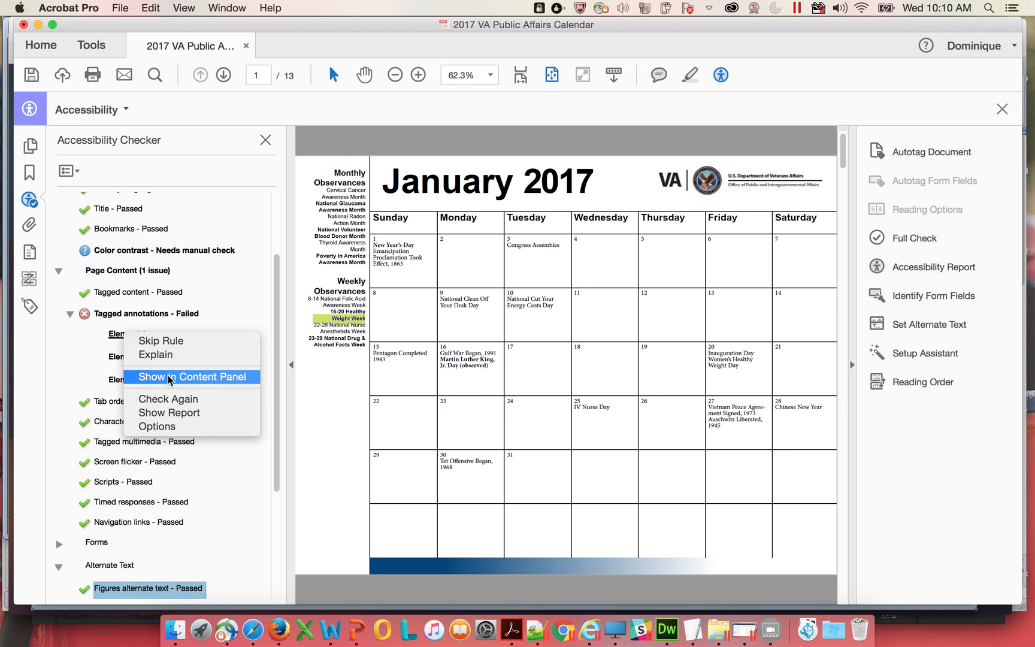
pyautogui.click(192, 377)
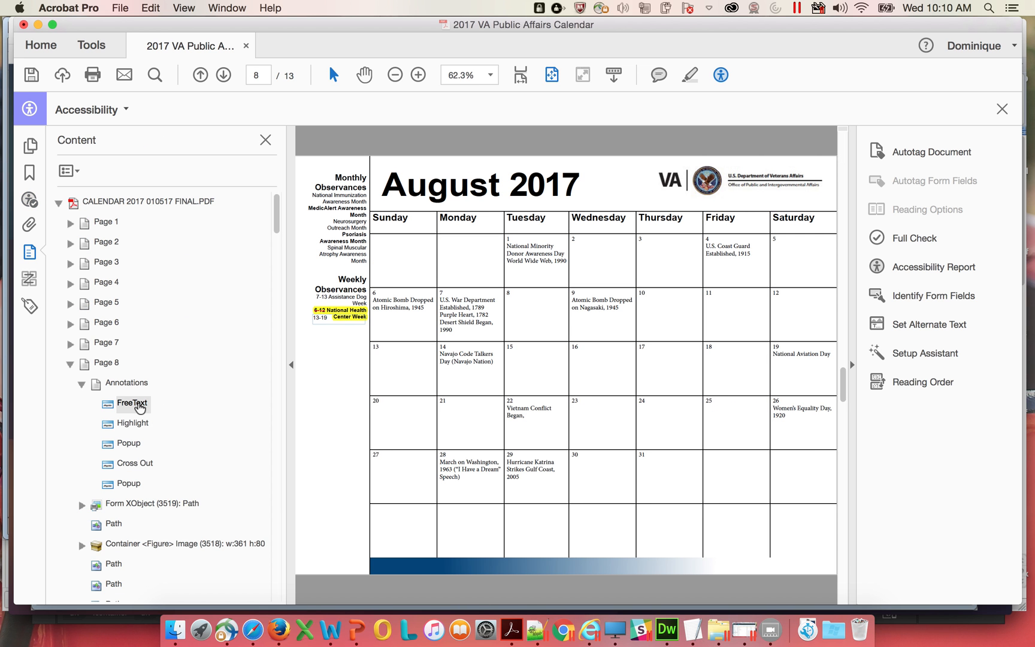
pyautogui.click(133, 423)
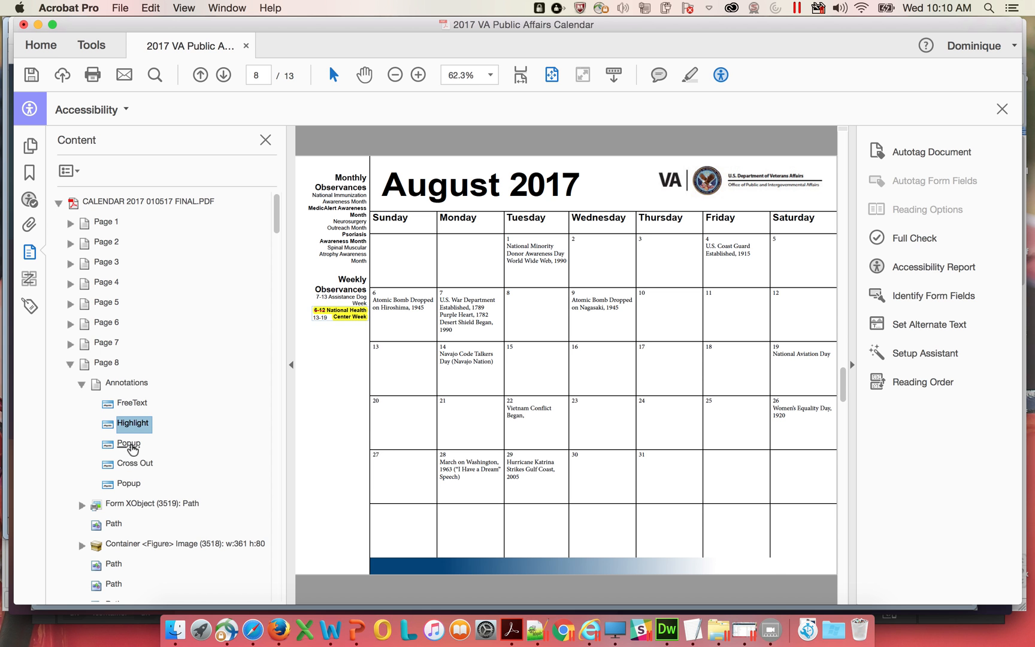
pyautogui.click(135, 463)
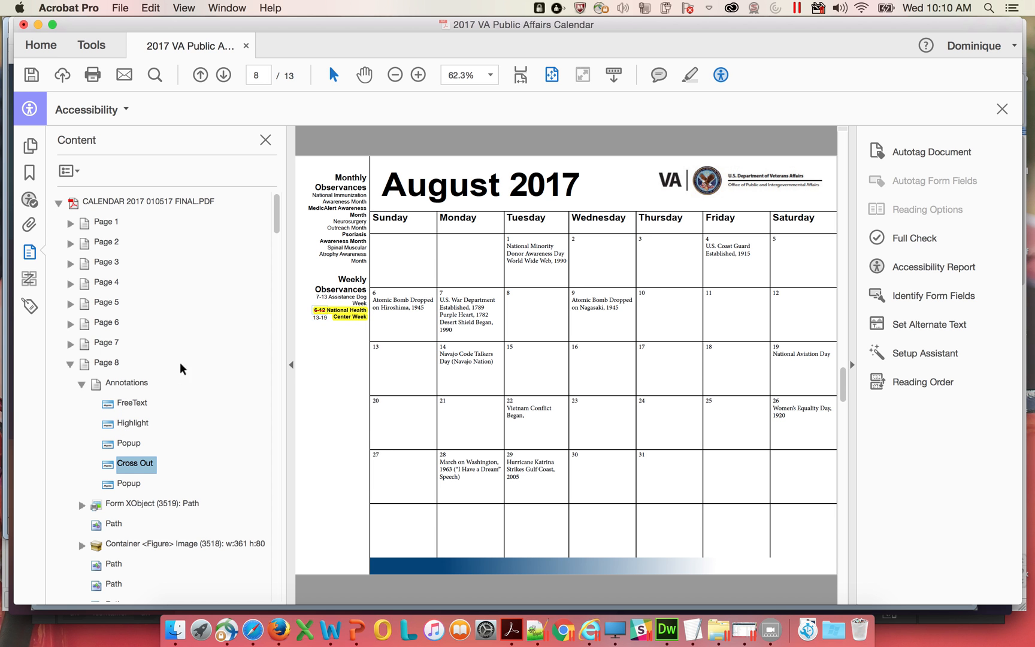
pyautogui.moveTo(137, 382)
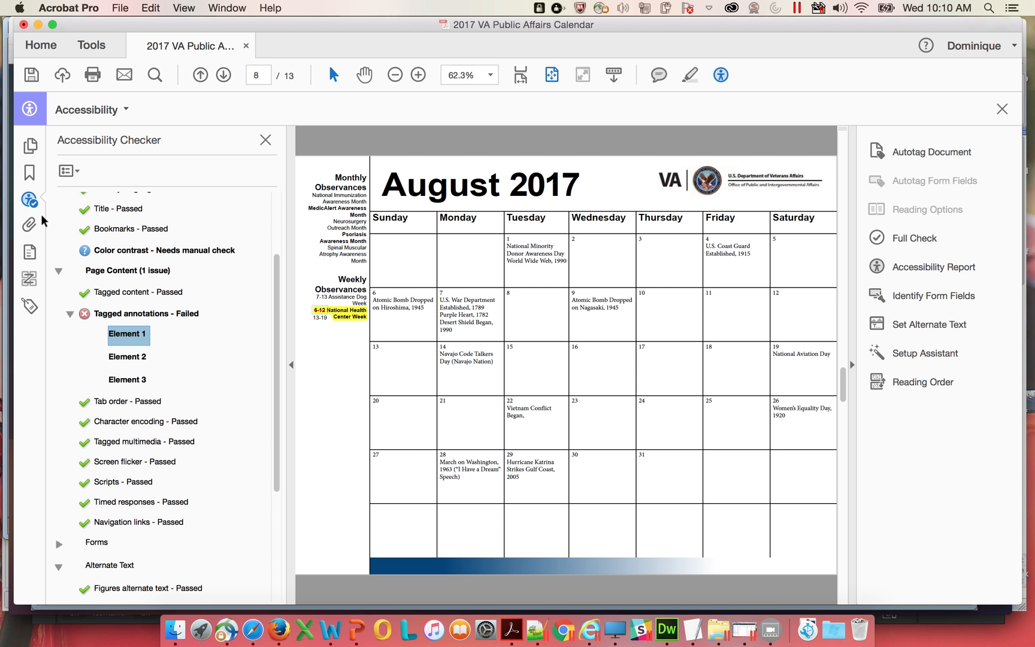
pyautogui.rightClick(128, 335)
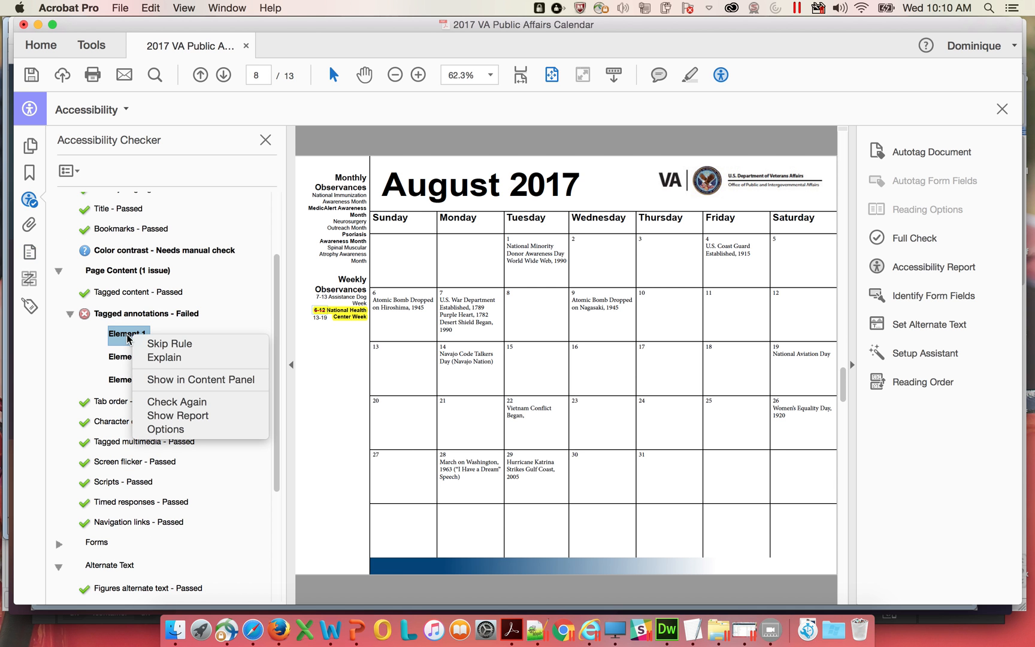
pyautogui.moveTo(150, 304)
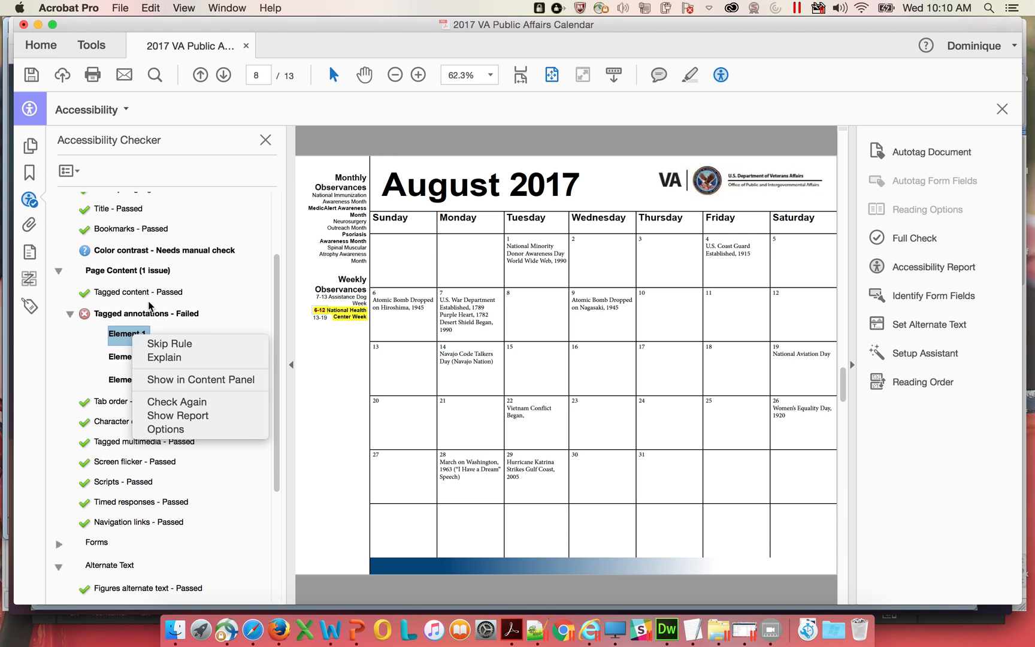
pyautogui.moveTo(113, 342)
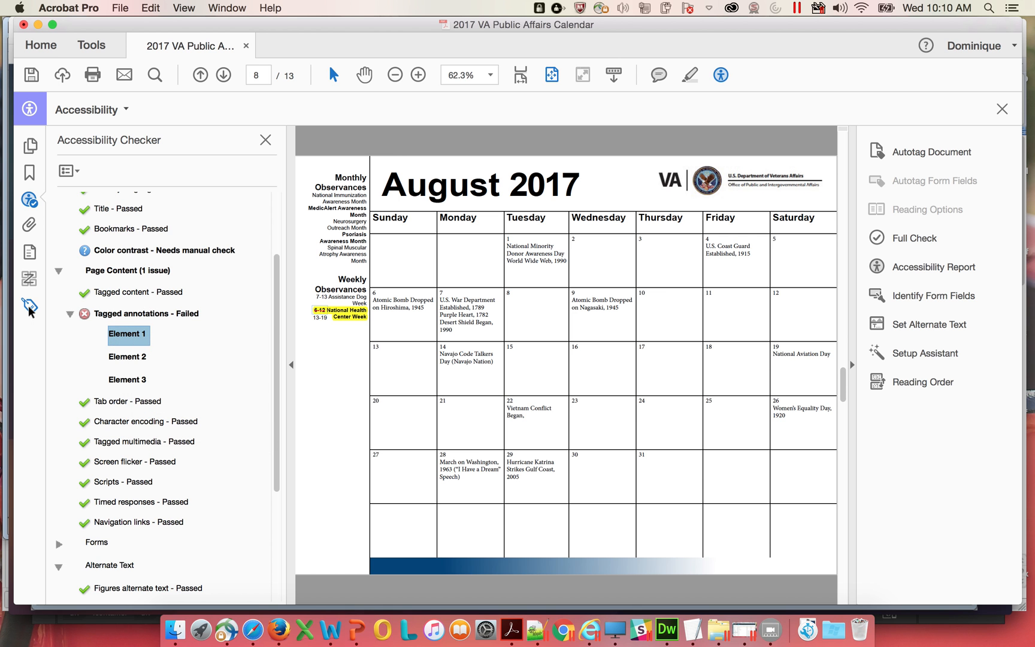
pyautogui.click(29, 305)
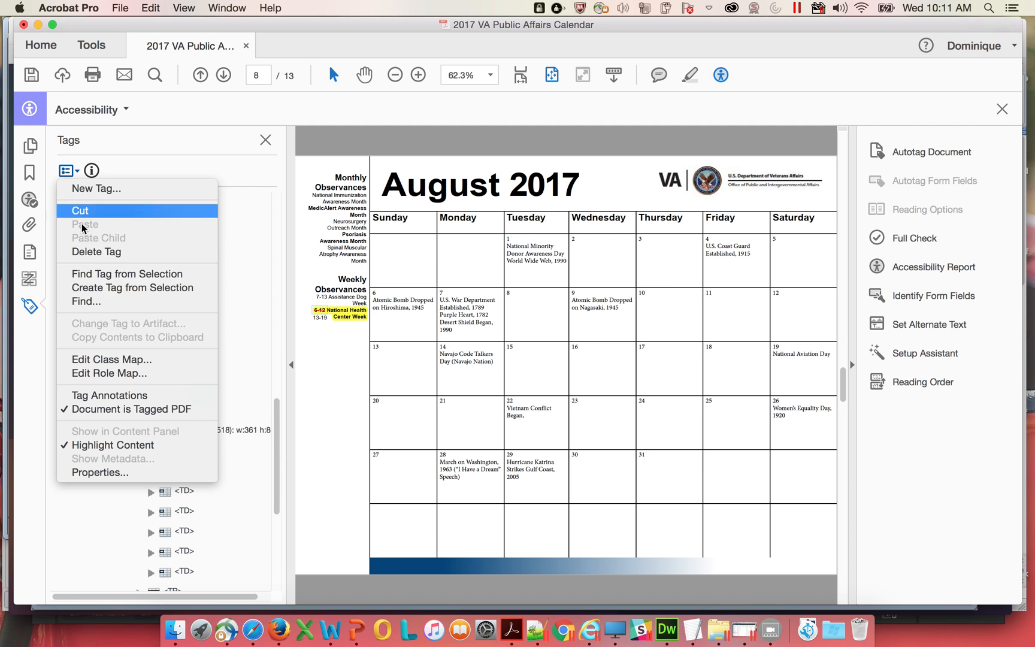
pyautogui.moveTo(103, 302)
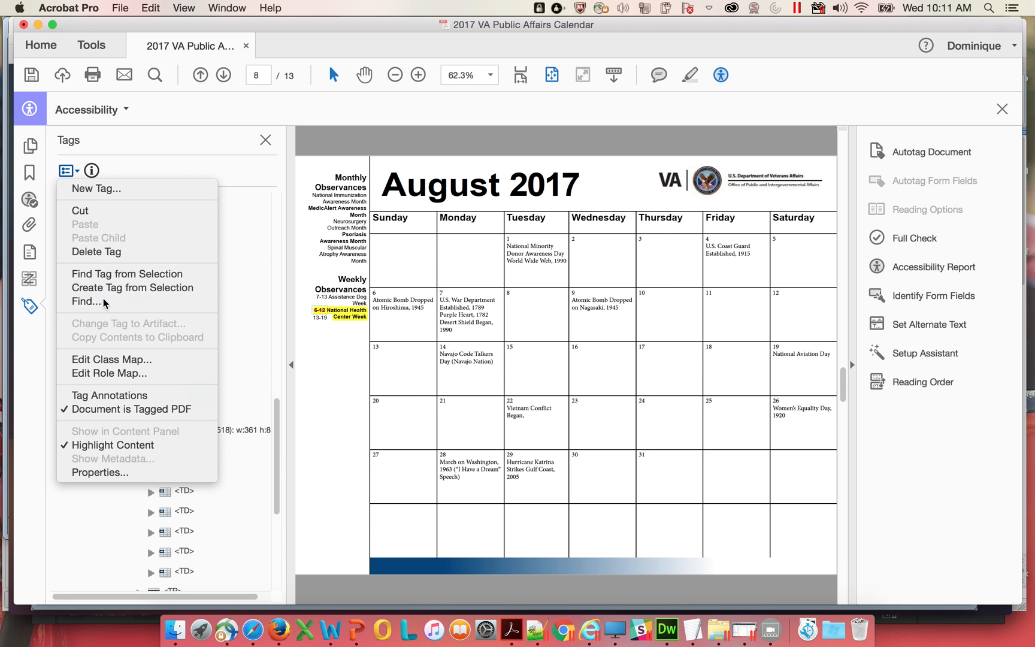
# Find Unmarked Annotations, tag the free-text and highlight annotations, and close the search.
pyautogui.click(85, 302)
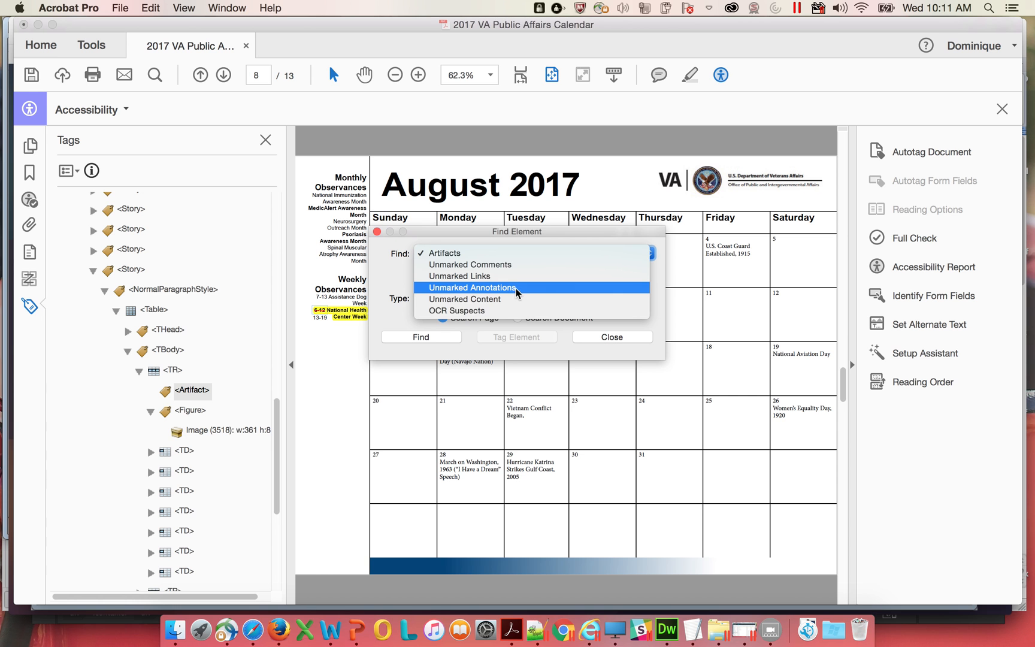
pyautogui.click(470, 287)
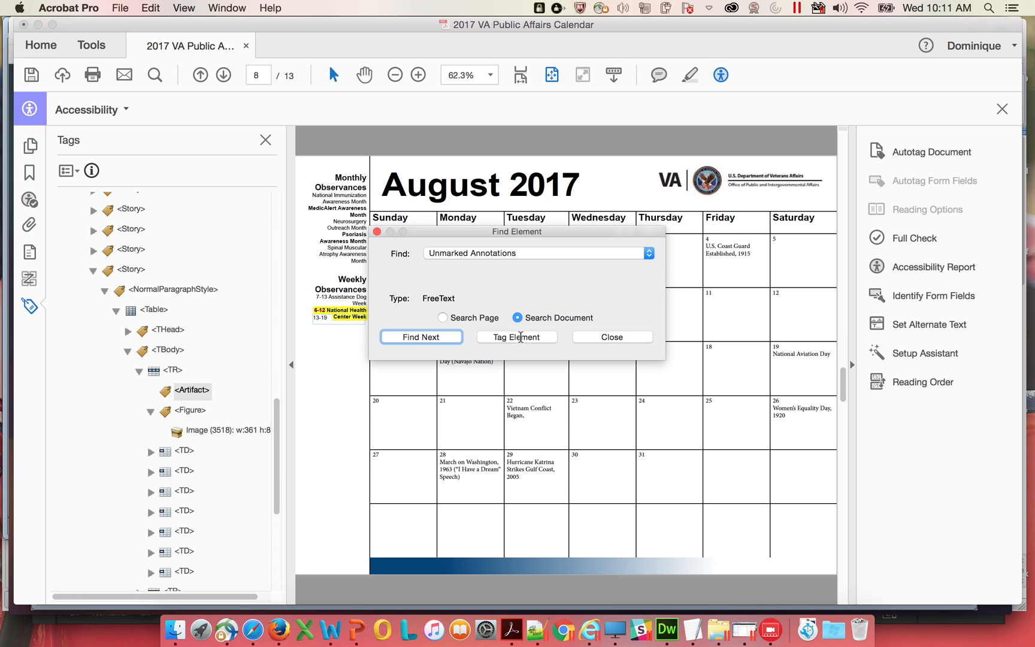
pyautogui.click(421, 336)
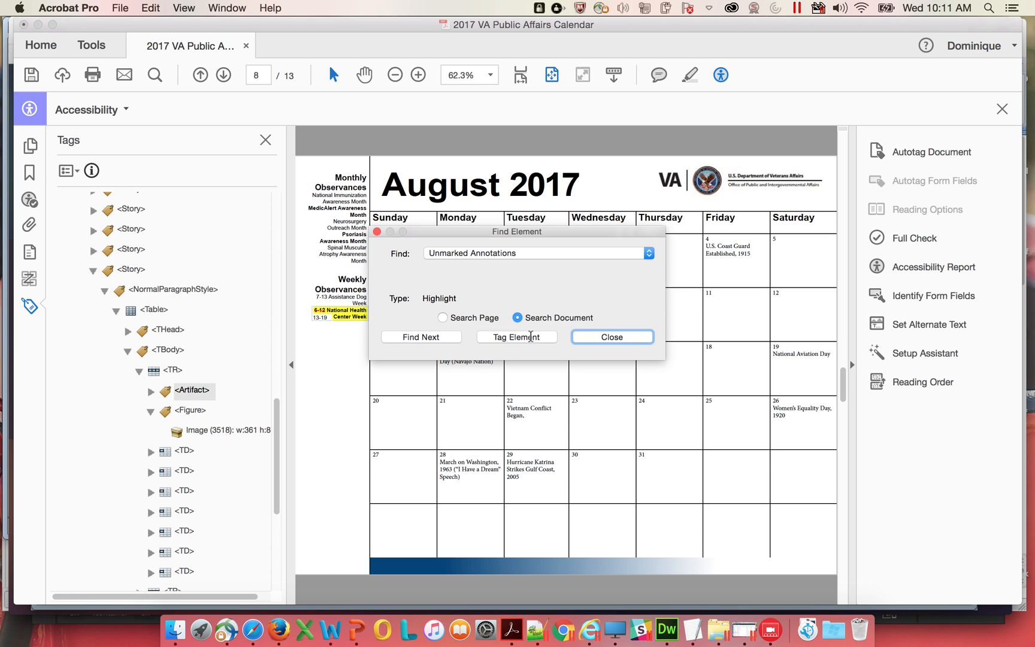
pyautogui.click(420, 337)
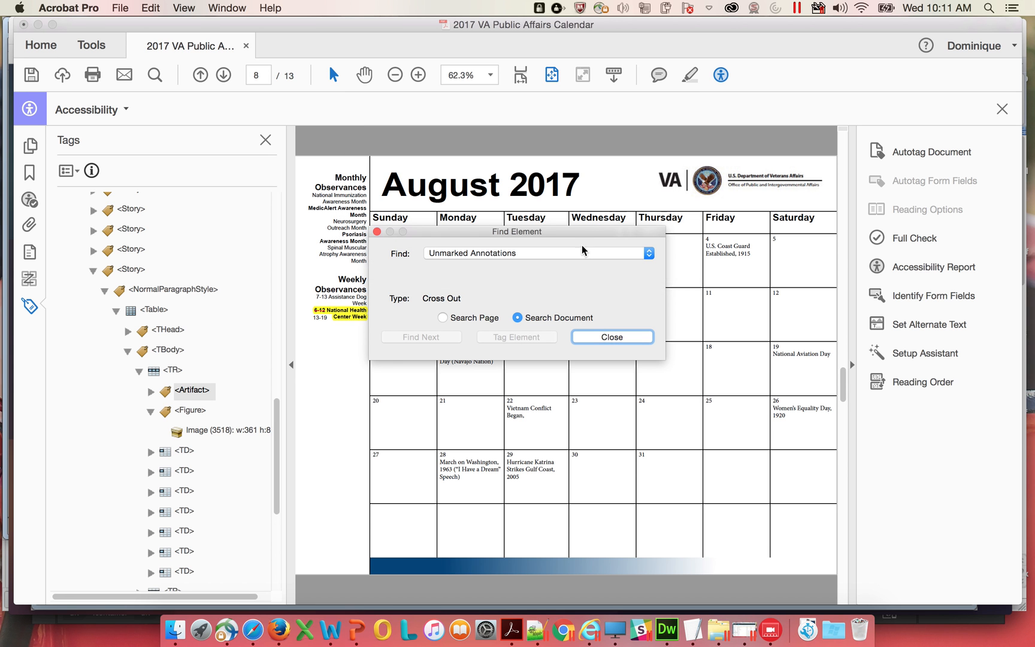
pyautogui.click(610, 336)
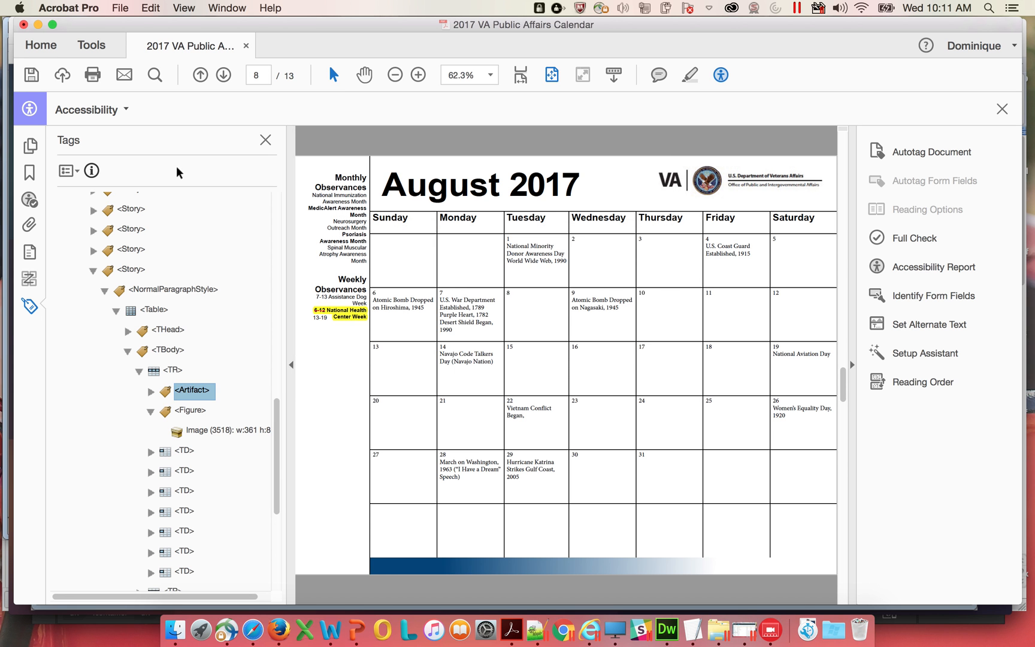
# Rerun Full Check and confirm Tagged annotations now passes.
pyautogui.click(913, 239)
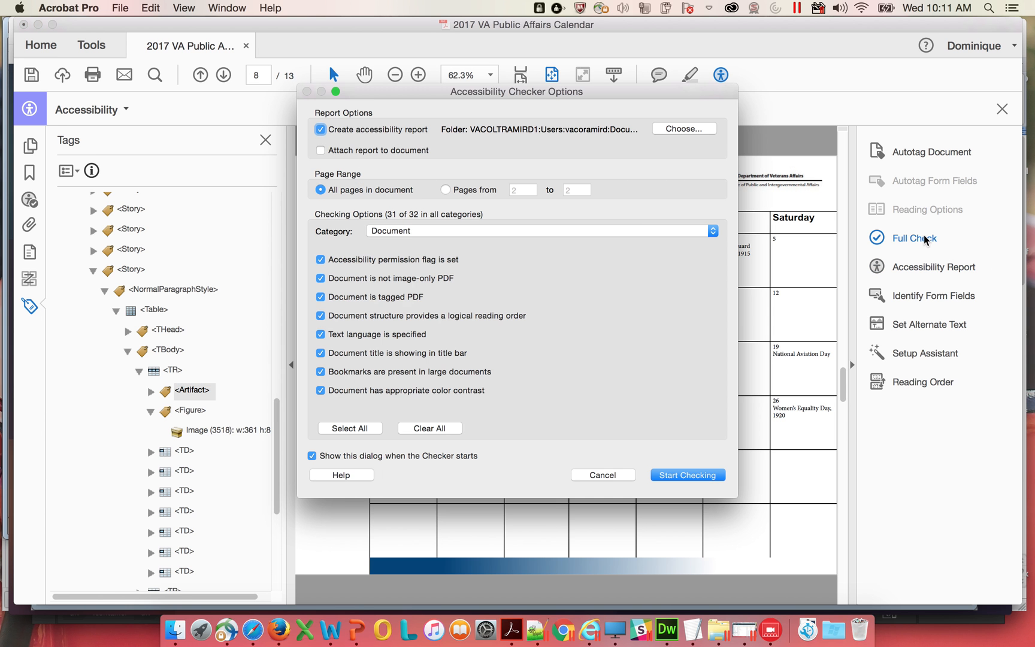
pyautogui.click(686, 474)
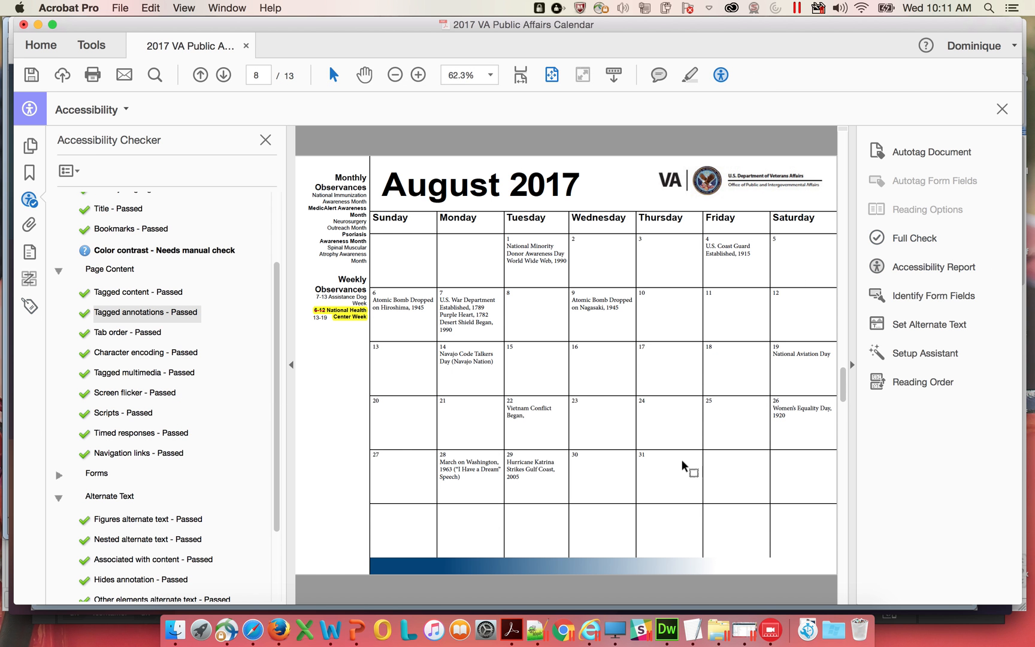
pyautogui.scroll(3)
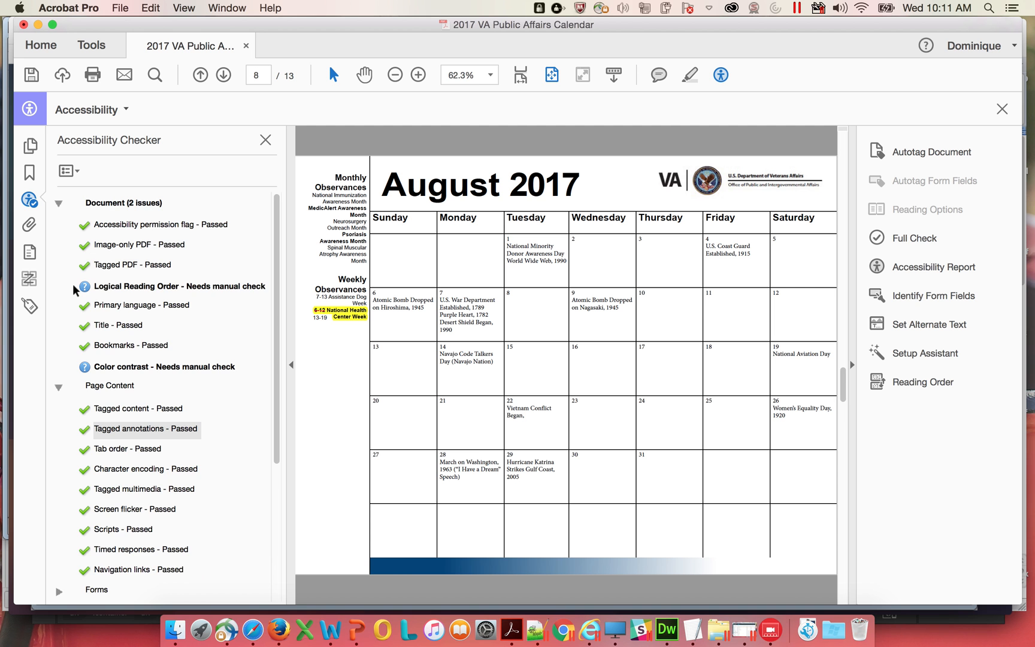
pyautogui.scroll(-3)
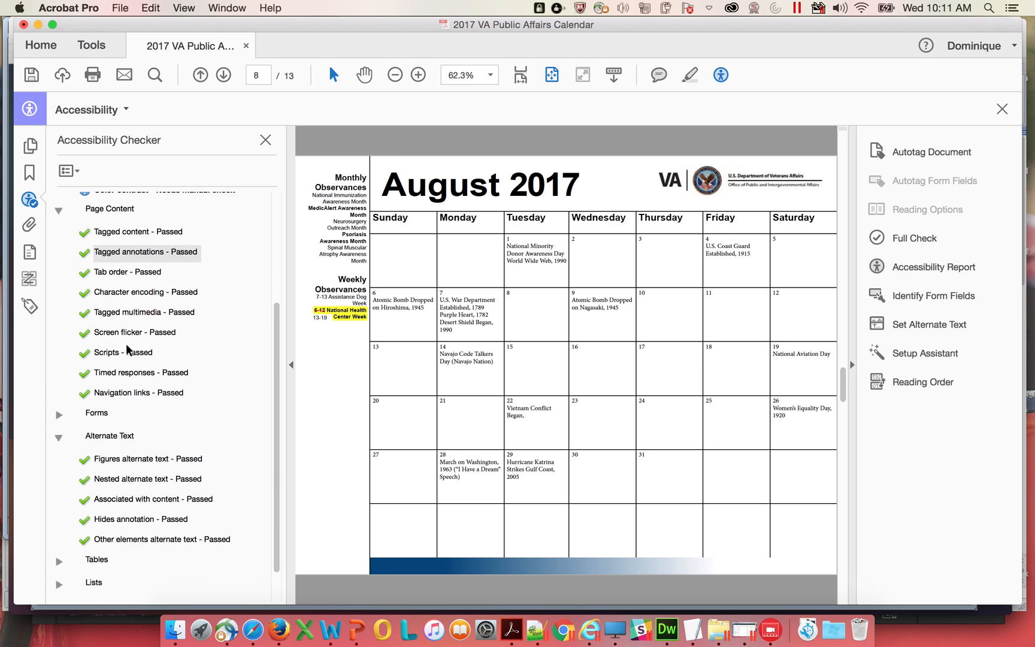
pyautogui.scroll(3)
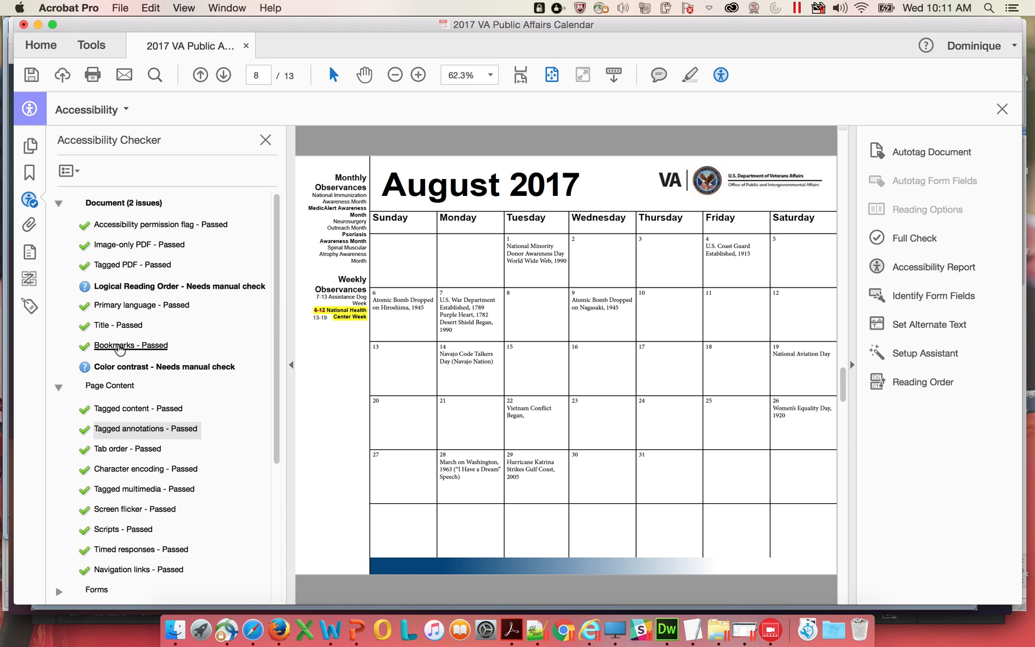
pyautogui.scroll(-3)
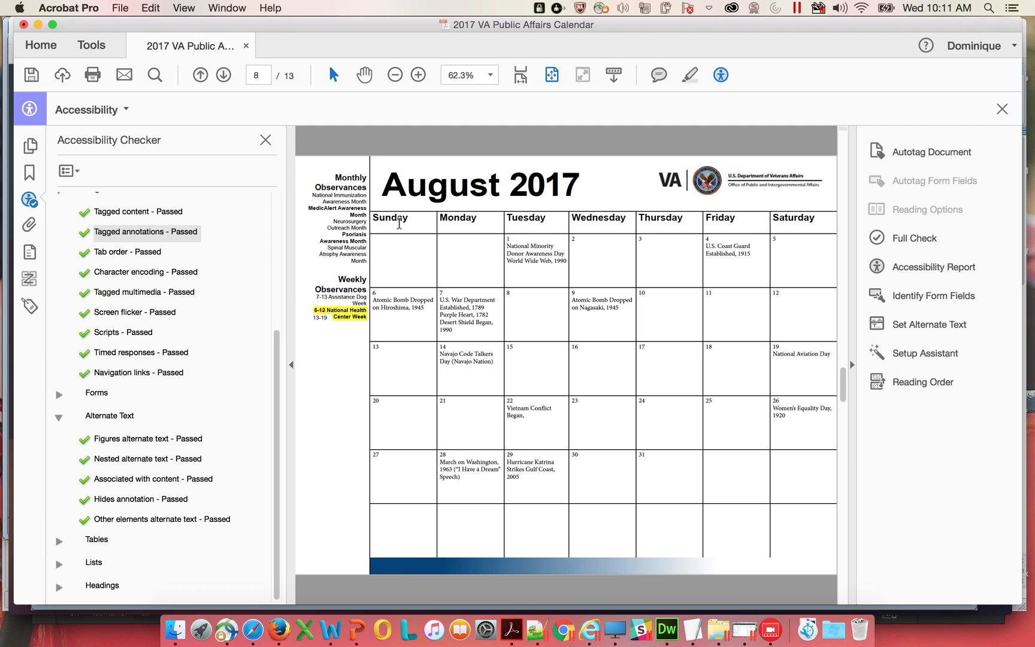
# Expand and review the Tables check results.
pyautogui.click(58, 538)
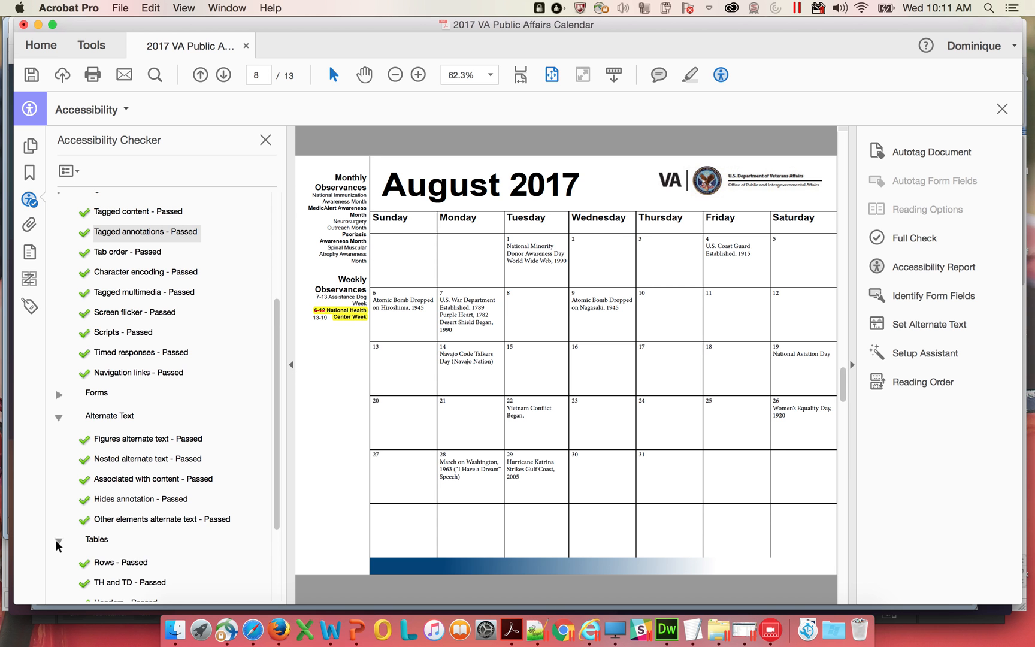
pyautogui.scroll(-3)
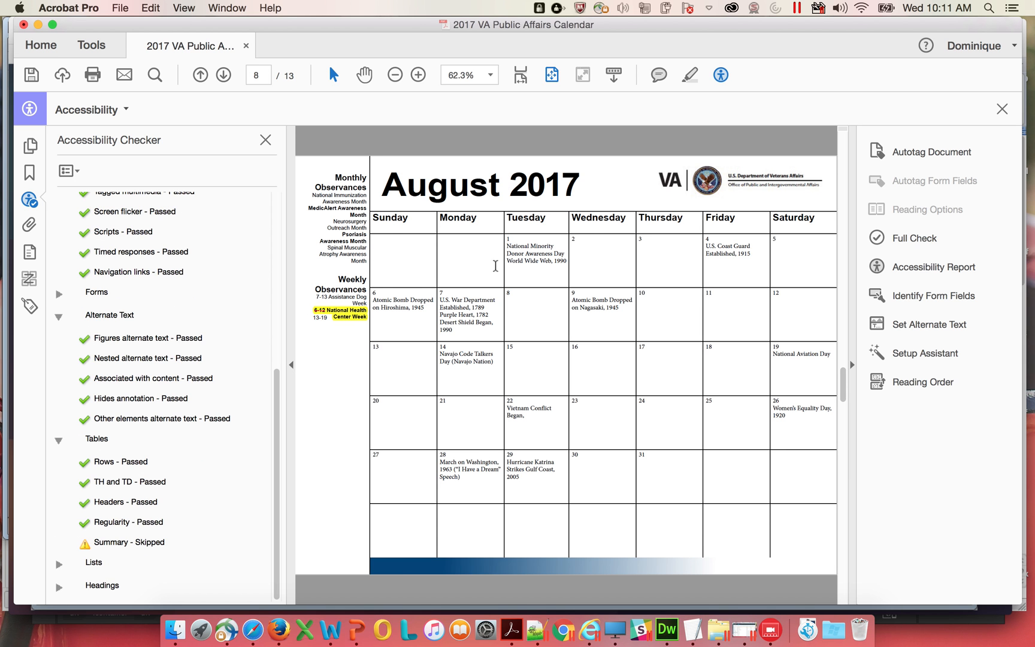
pyautogui.scroll(3)
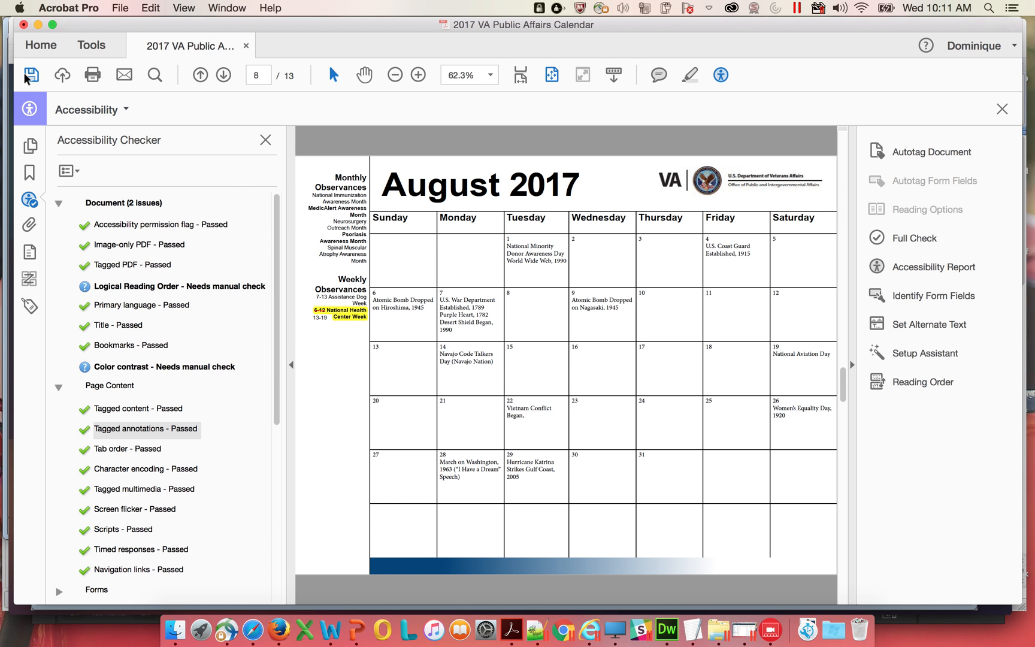
pyautogui.moveTo(31, 75)
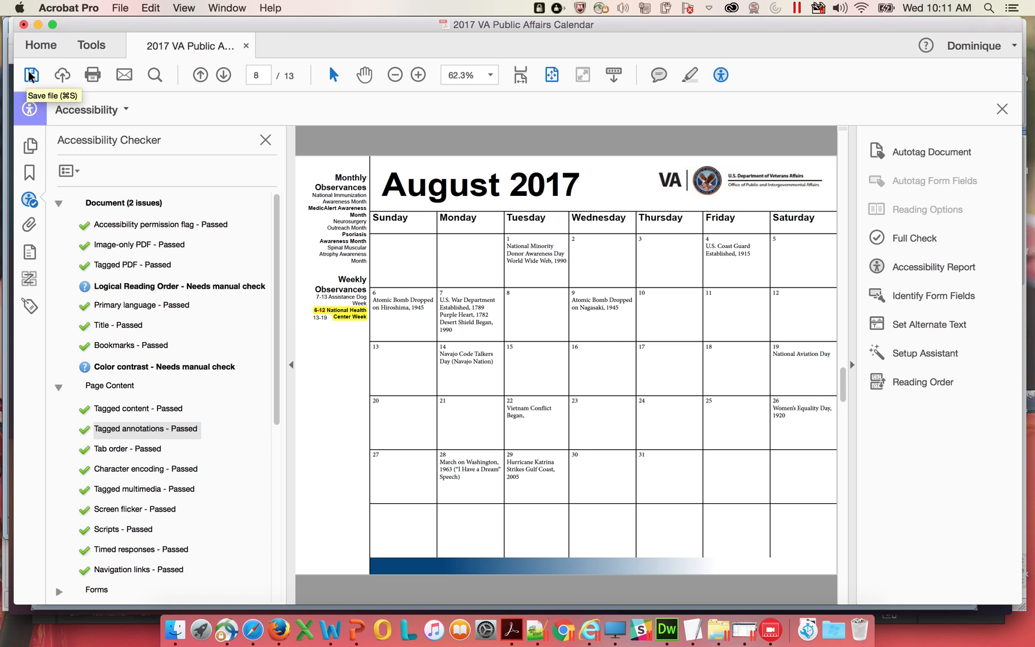
pyautogui.moveTo(231, 330)
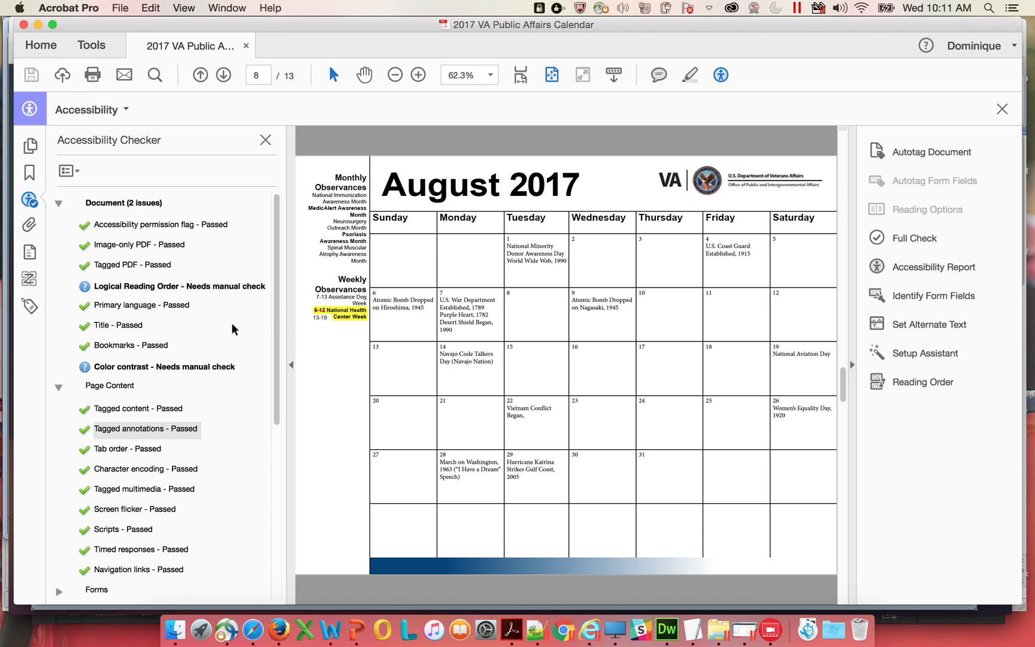
pyautogui.moveTo(116, 317)
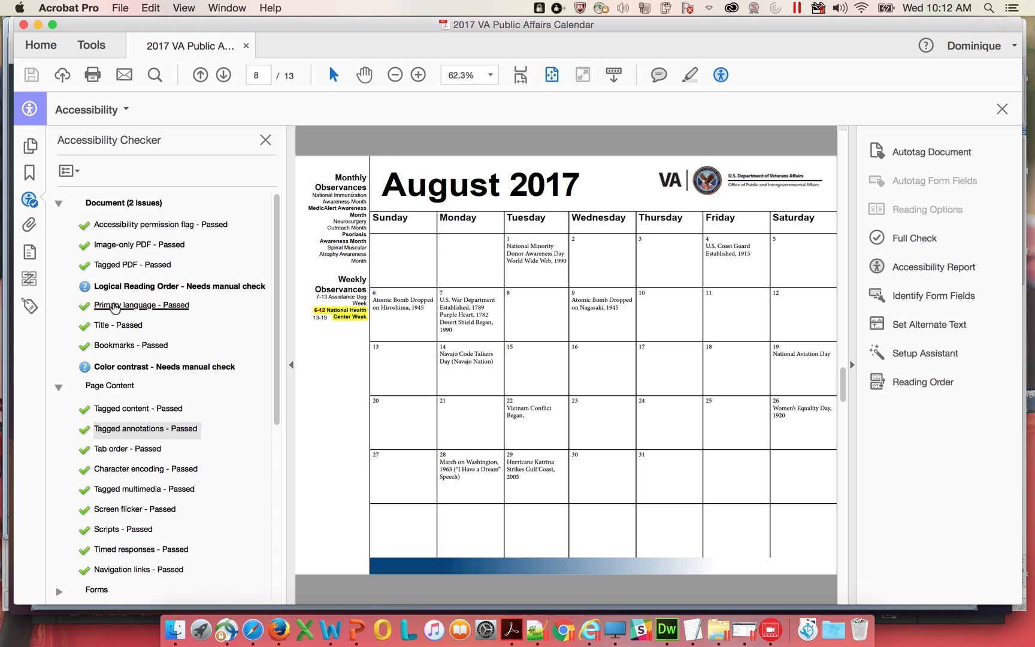
pyautogui.moveTo(157, 469)
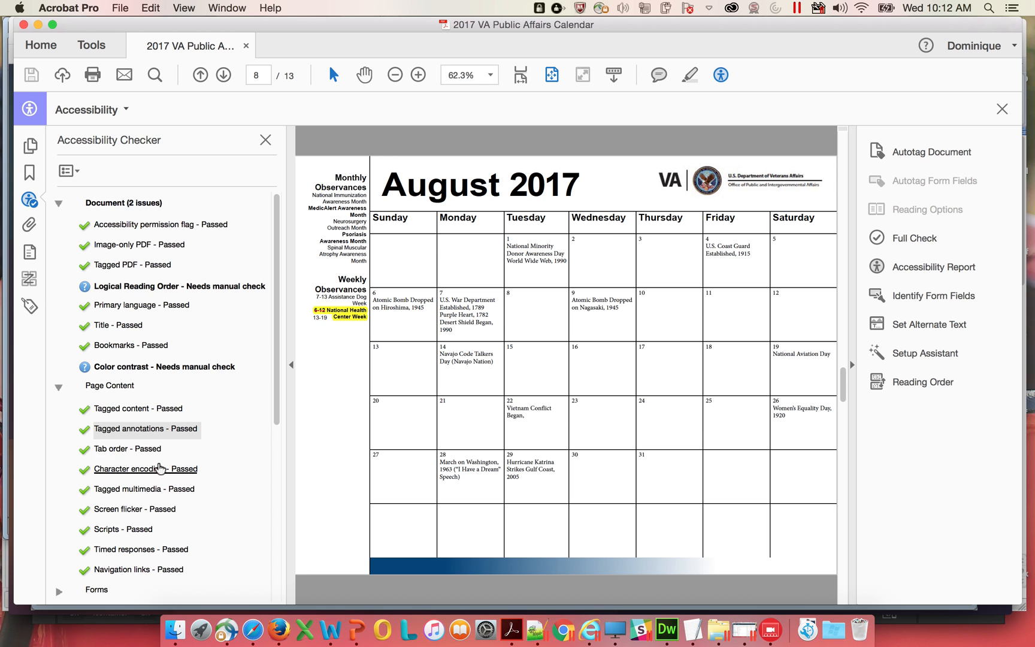
# Scroll through the Accessibility Checker results after saving.
pyautogui.scroll(-3)
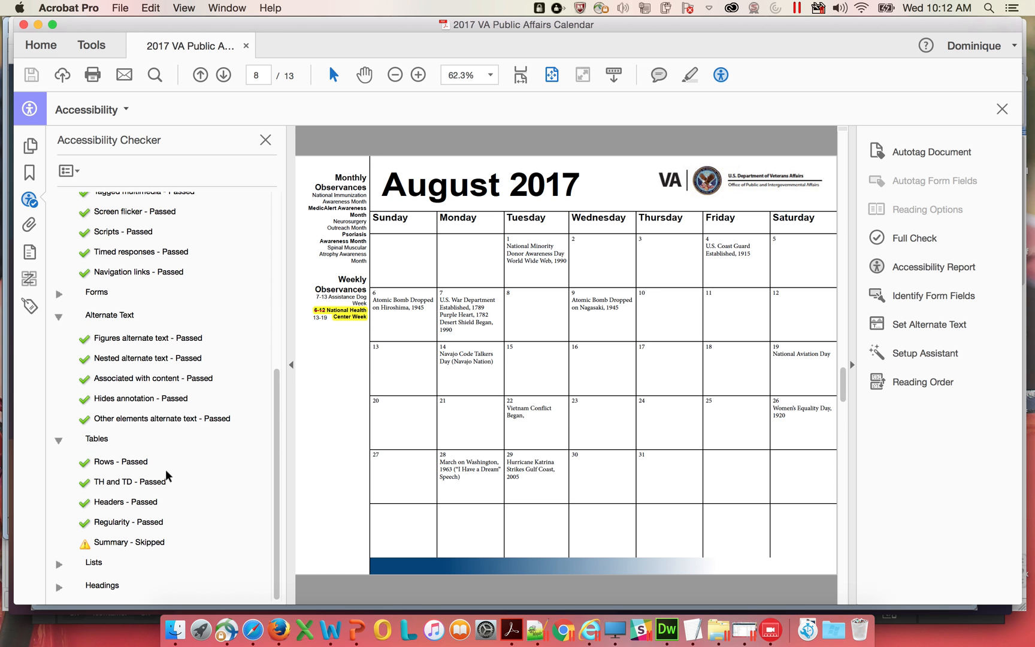